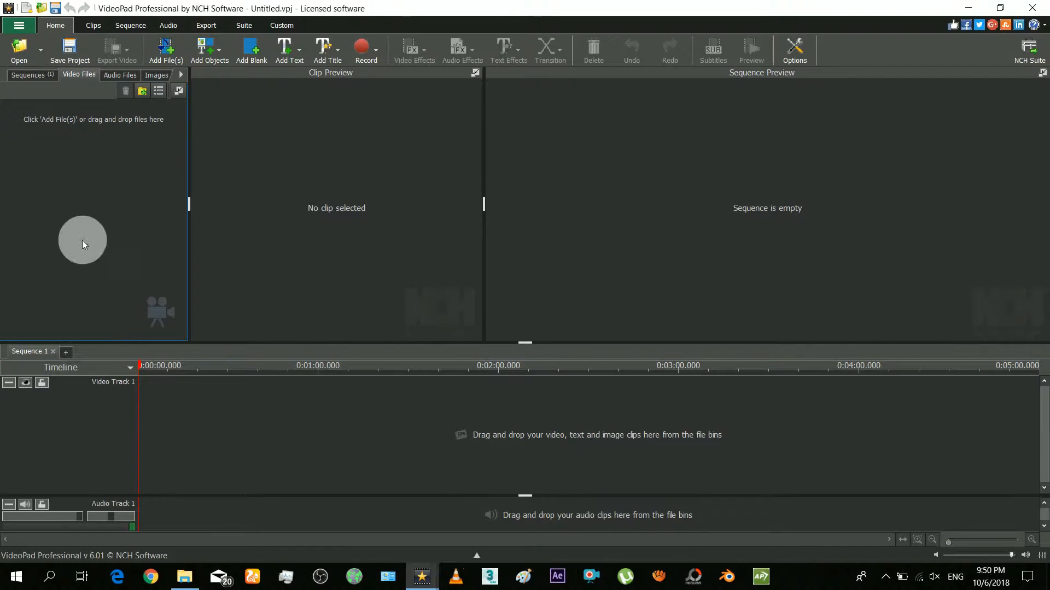
Confirm the preview display settings and dismiss the finished Export Queue window
{"action": "left_click", "coordinate": [794, 49]}
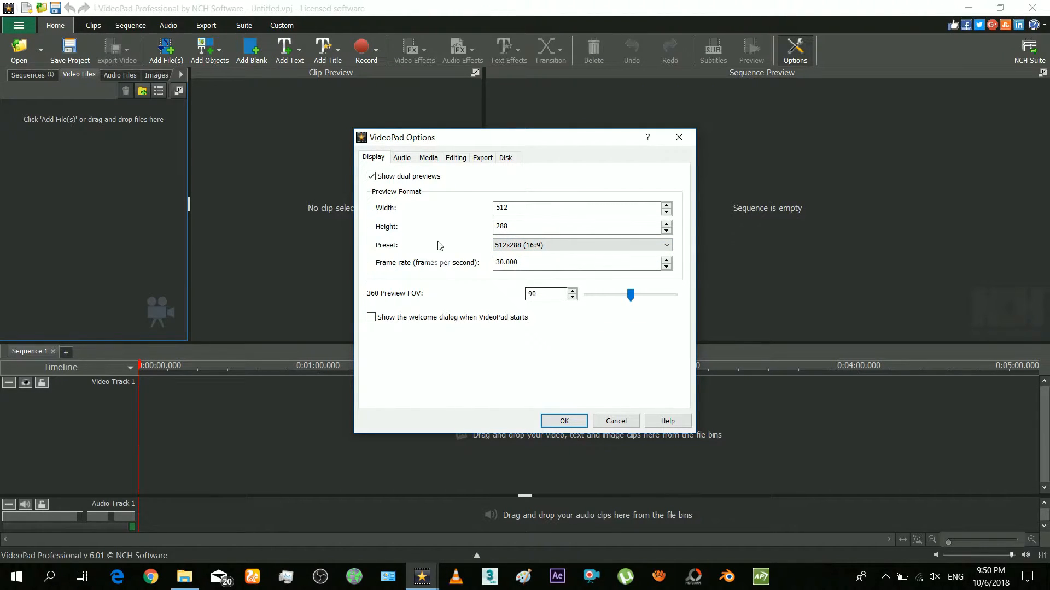
{"action": "left_click", "coordinate": [563, 419]}
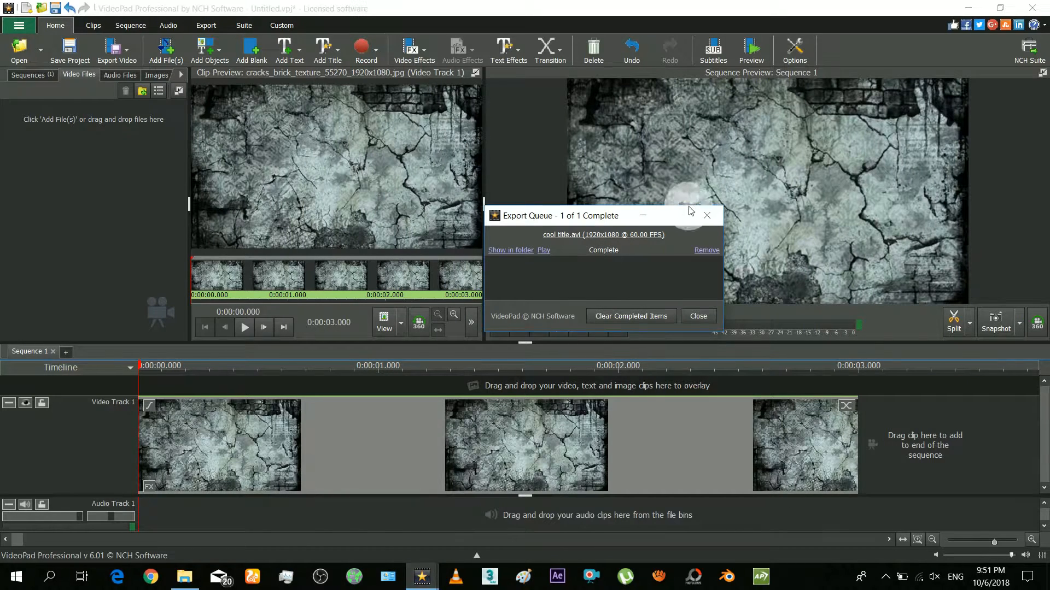
{"action": "left_click", "coordinate": [697, 316]}
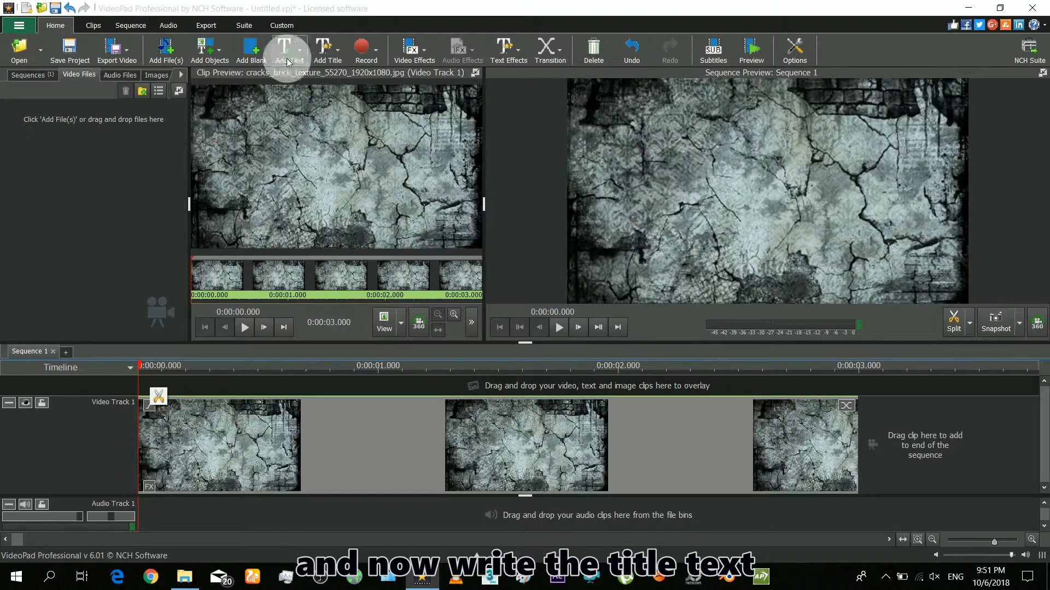
Add a Text Overlay clip reading SPECTAMIN in the Segoe UI Black font
{"action": "left_click", "coordinate": [289, 50]}
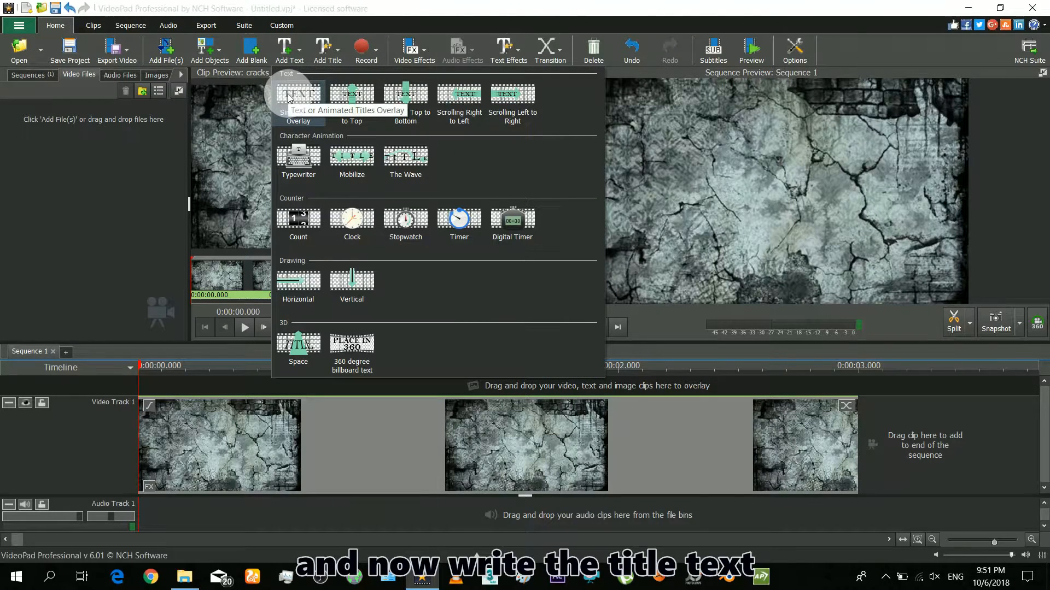
{"action": "left_click", "coordinate": [297, 94]}
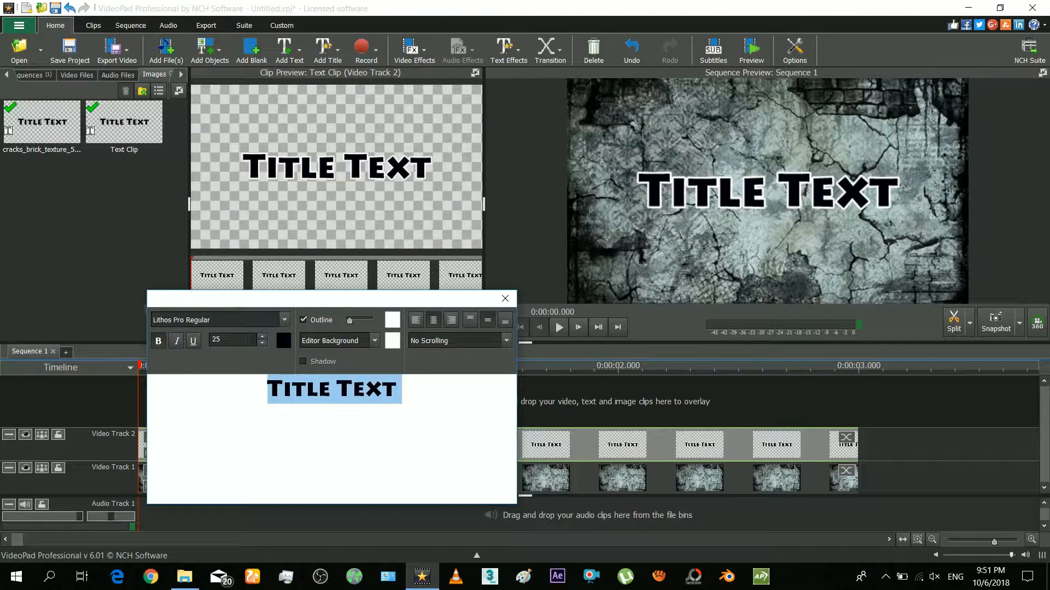
{"action": "type", "text": "SPECTAMIN"}
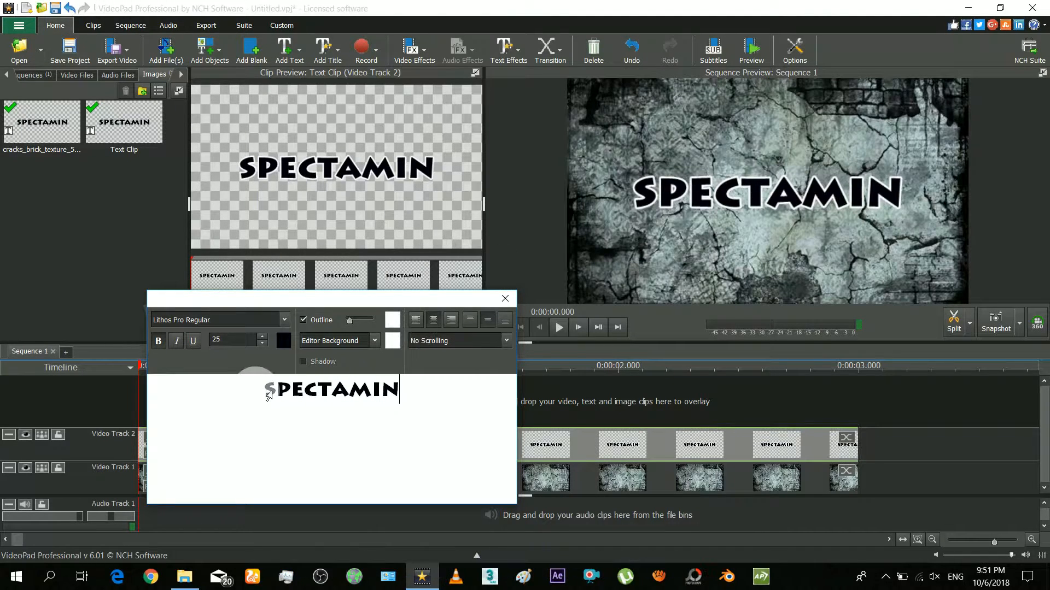
{"action": "left_click", "coordinate": [215, 320]}
{"action": "type", "text": "Segoe UI Black"}
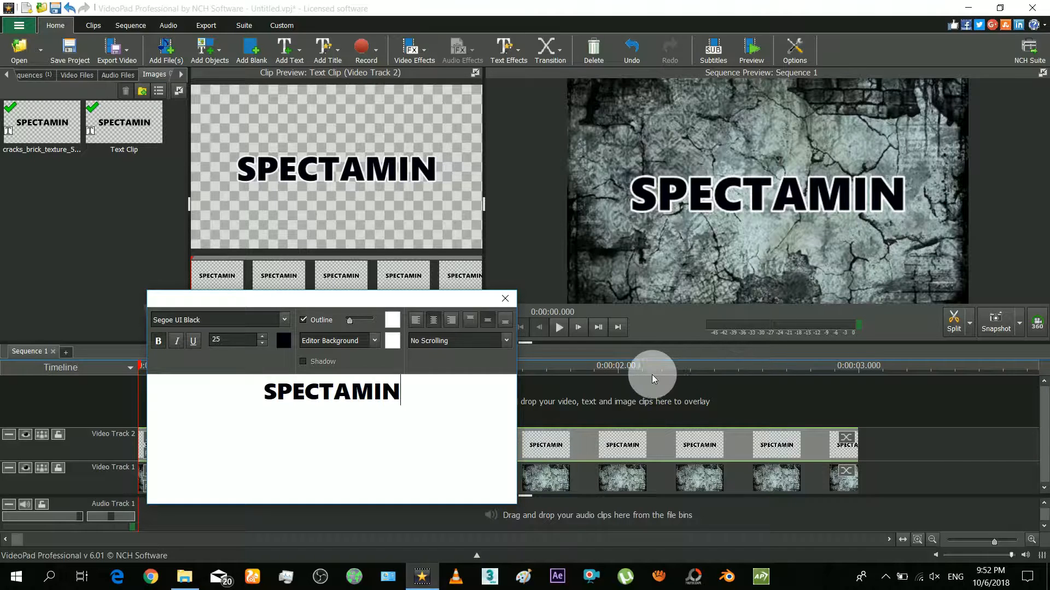
{"action": "left_click", "coordinate": [505, 298]}
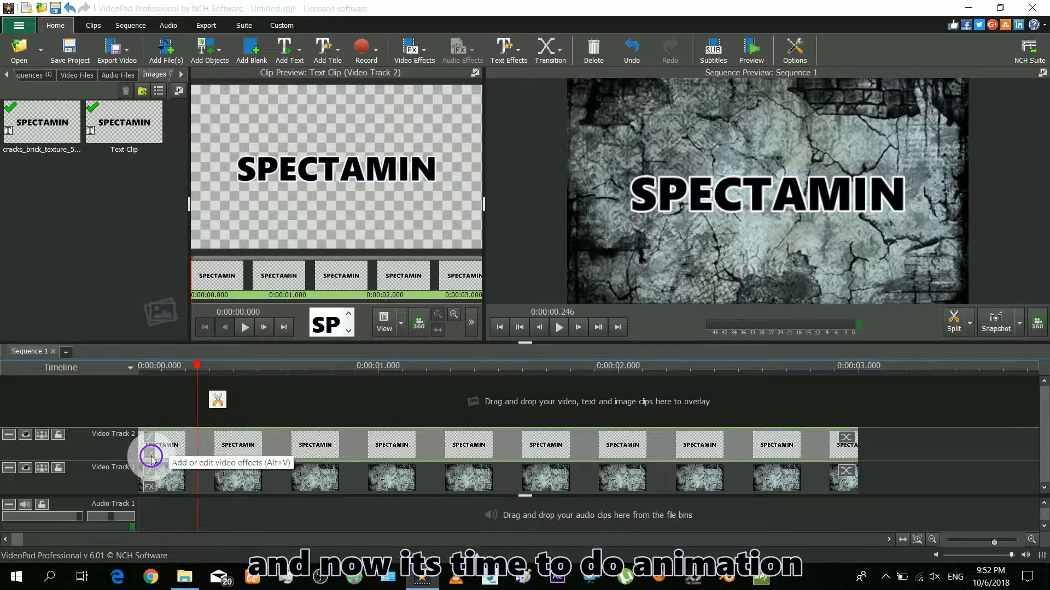
Add a Position effect to the SPECTAMIN text clip and preview the sequence
{"action": "left_click", "coordinate": [147, 452]}
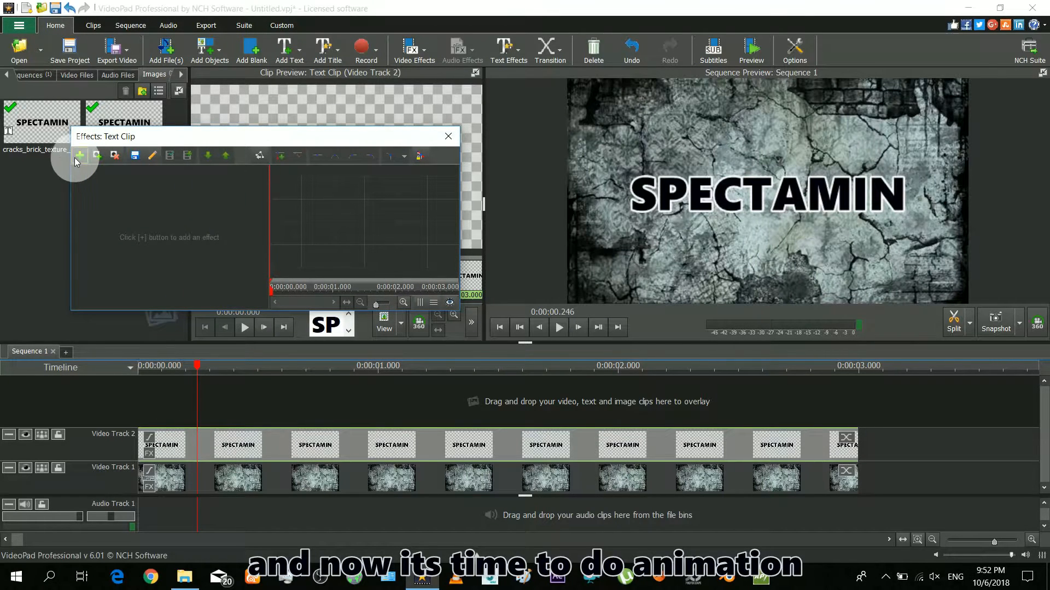
{"action": "left_click", "coordinate": [80, 156]}
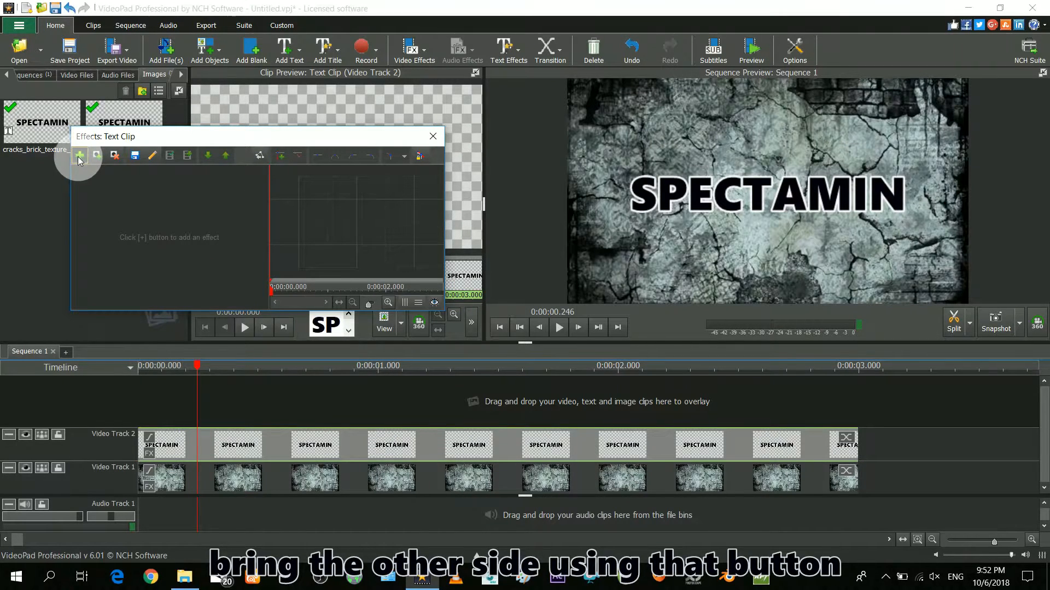
{"action": "left_click", "coordinate": [80, 155]}
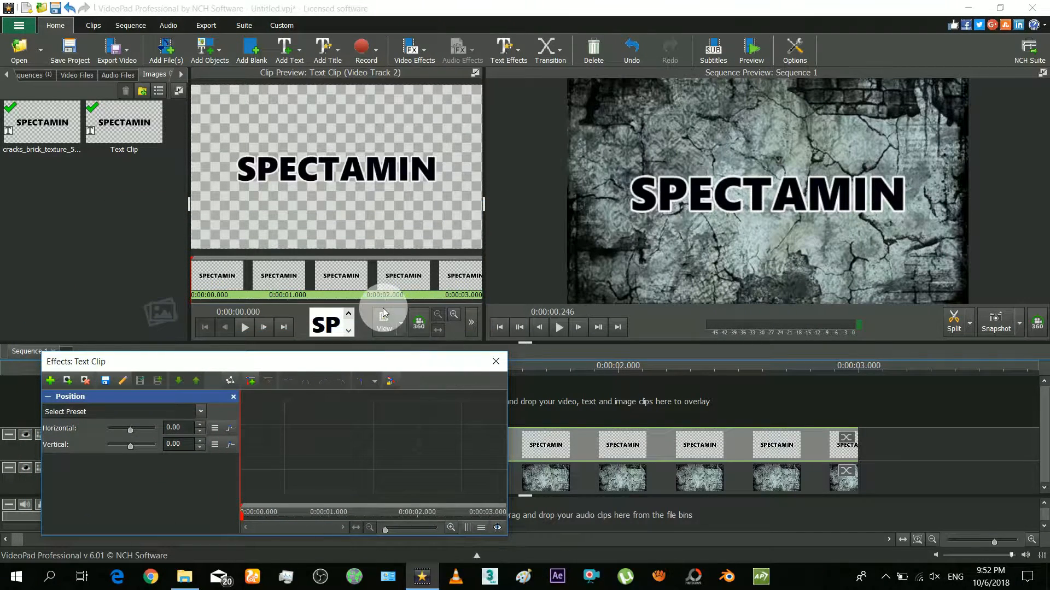
{"action": "left_click", "coordinate": [559, 327]}
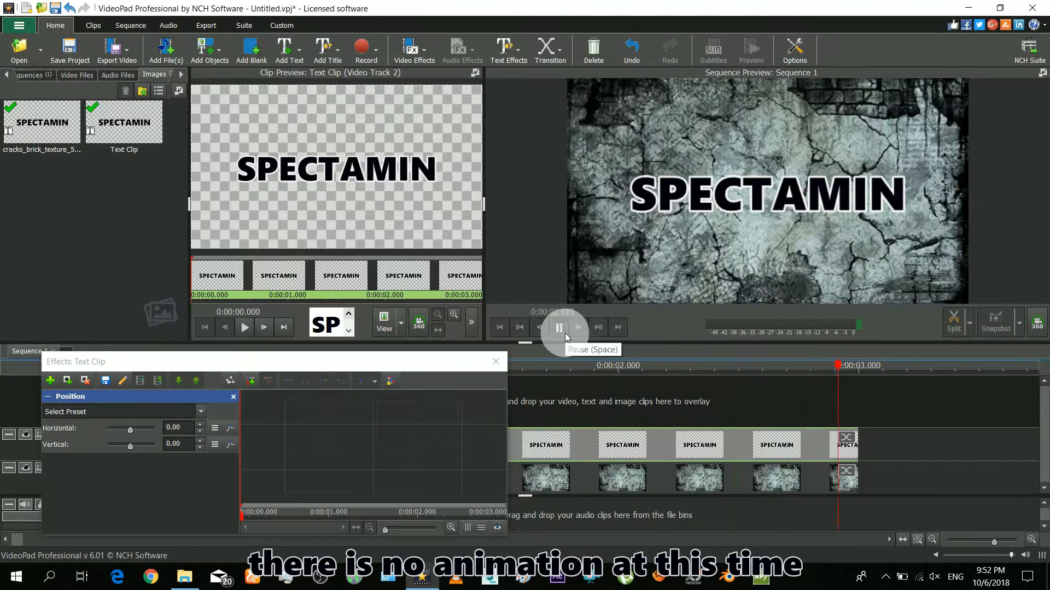
{"action": "left_click", "coordinate": [559, 327]}
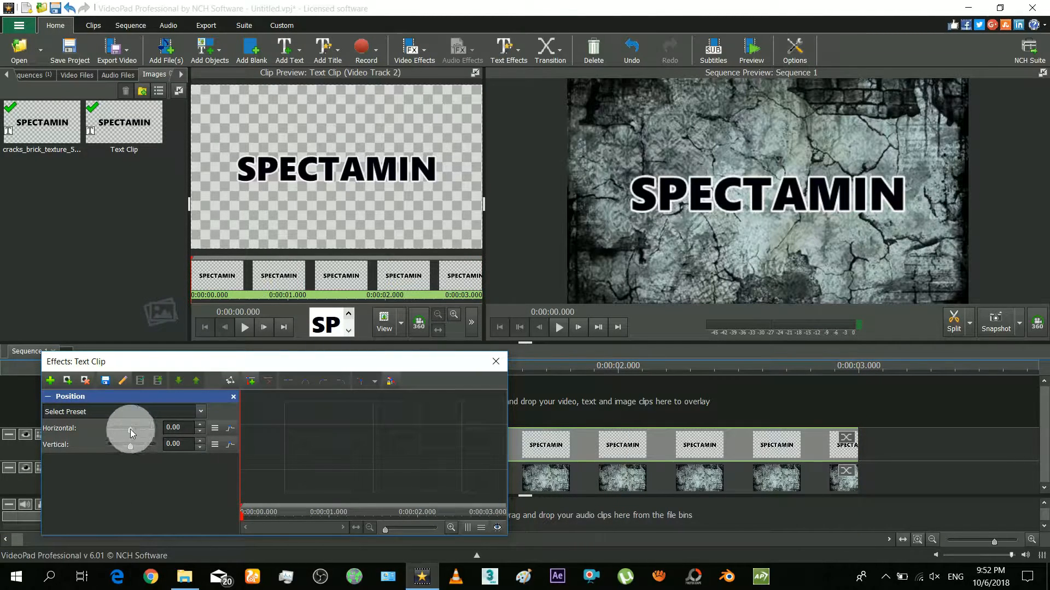
Test the Horizontal and Vertical offsets, then leave both back at 0 so the title stays centred
{"action": "left_click_drag", "start_coordinate": [131, 432], "coordinate": [124, 431]}
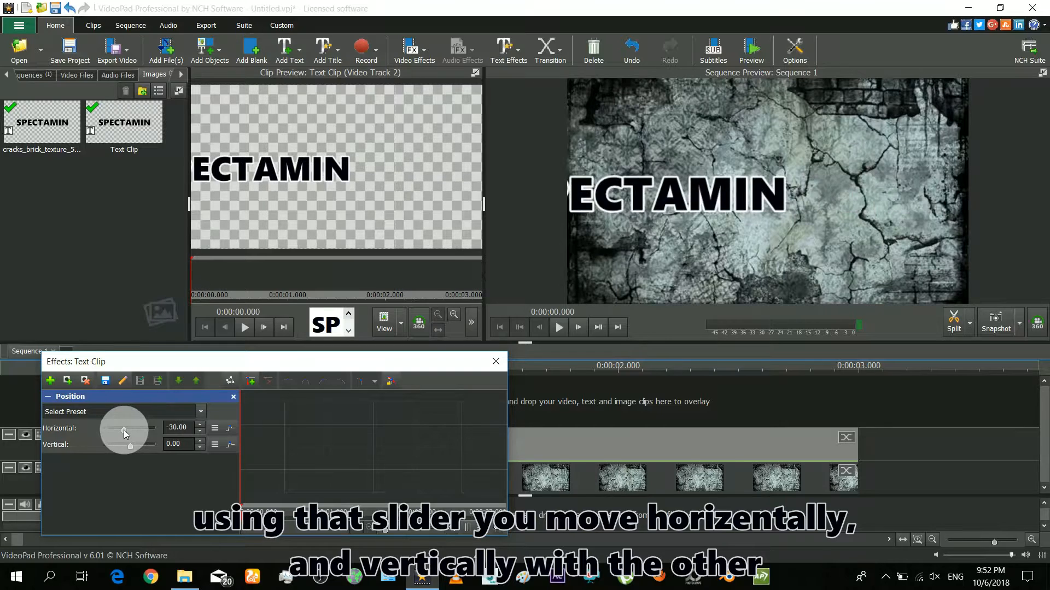
{"action": "left_click_drag", "start_coordinate": [123, 430], "coordinate": [130, 430]}
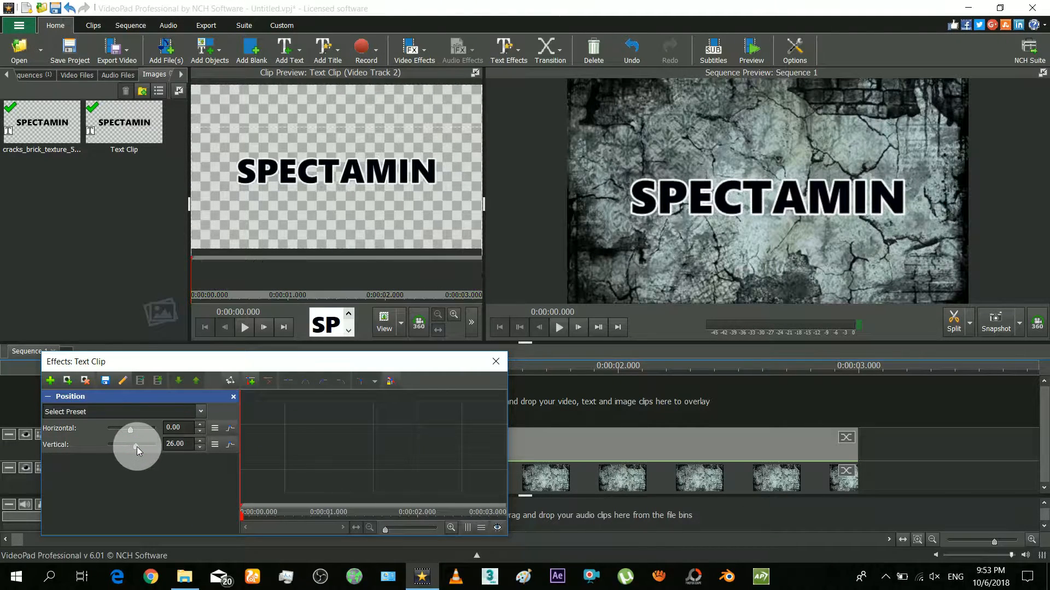
{"action": "left_click_drag", "start_coordinate": [137, 450], "coordinate": [126, 449]}
{"action": "type", "text": "0"}
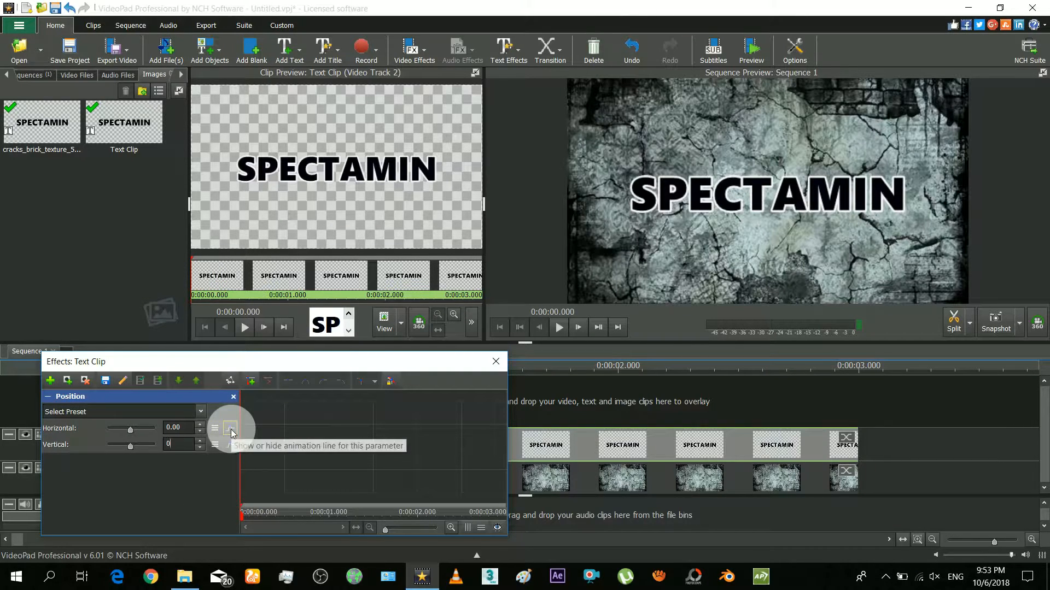
Enable Horizontal keyframing and start the title off-screen left at -100 at 0 s
{"action": "left_click", "coordinate": [231, 429]}
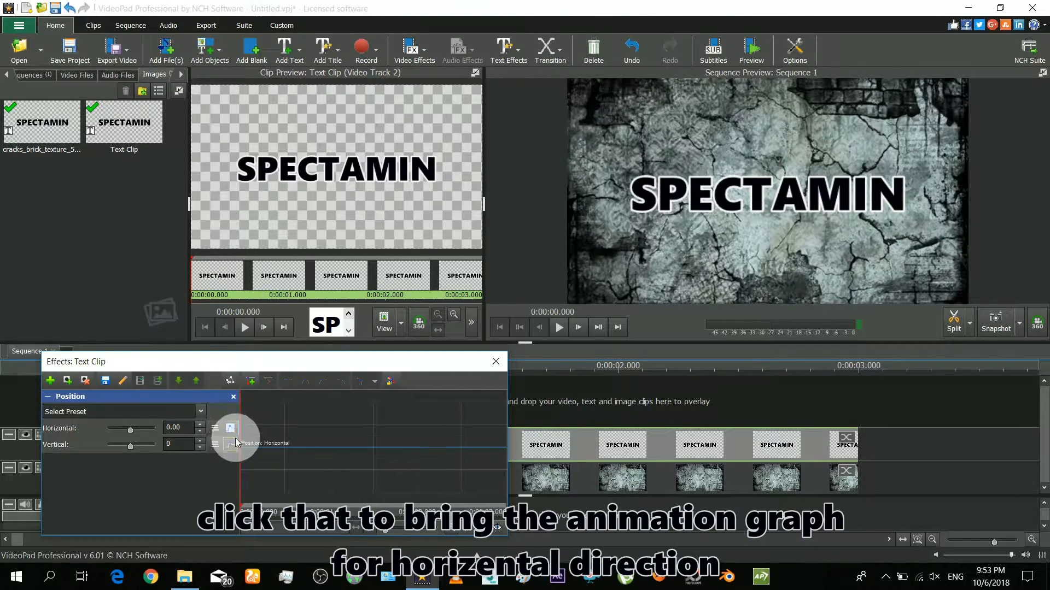
{"action": "left_click", "coordinate": [230, 427]}
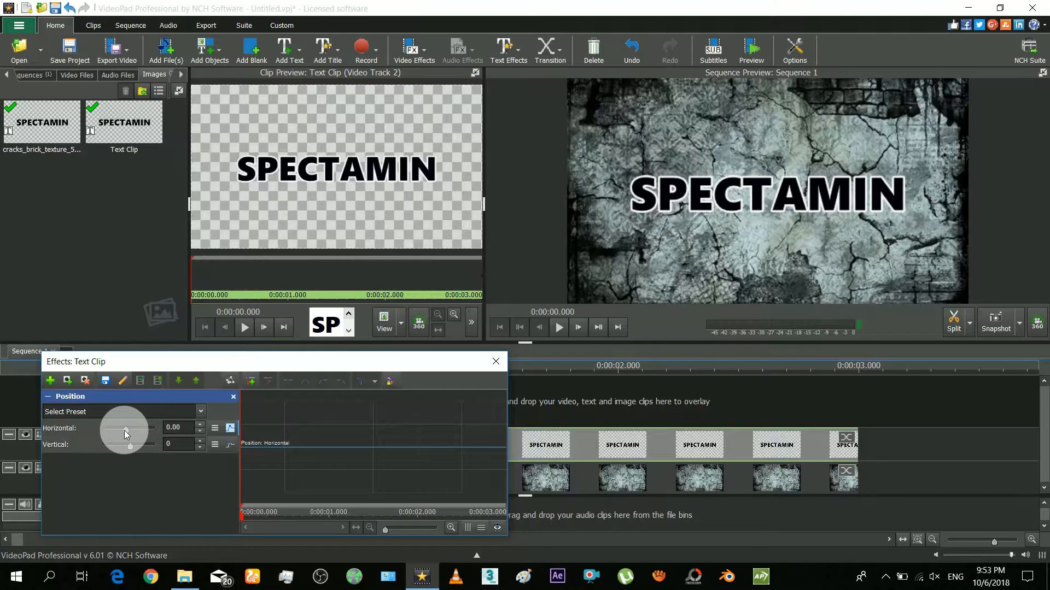
{"action": "left_click_drag", "start_coordinate": [124, 433], "coordinate": [113, 433]}
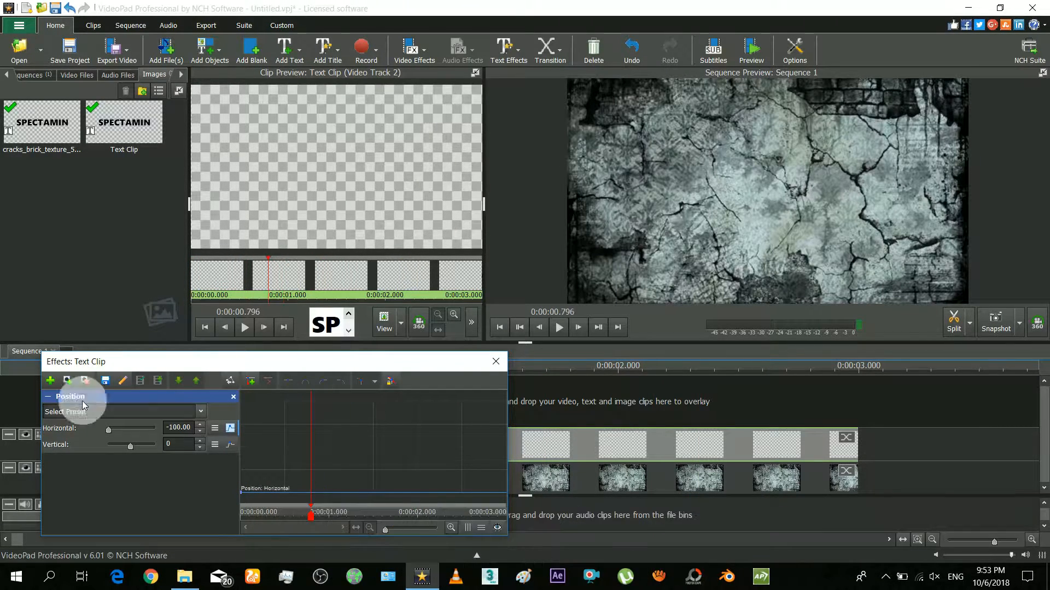
Keyframe the title near centre: about -8 at 0.8 s and close to 0 around 2.2 s
{"action": "left_click_drag", "start_coordinate": [108, 428], "coordinate": [125, 431]}
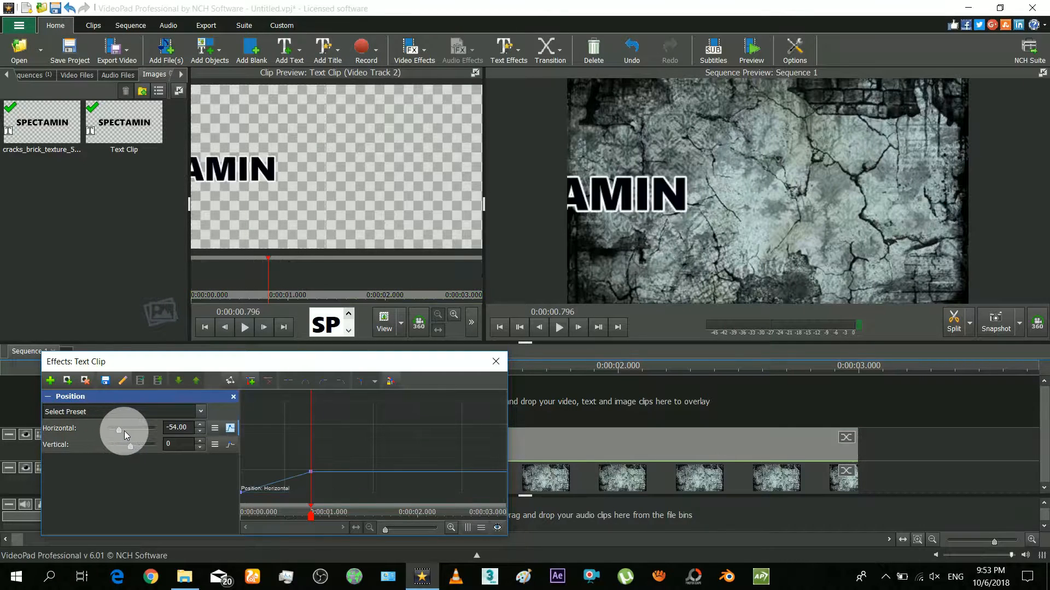
{"action": "left_click_drag", "start_coordinate": [119, 431], "coordinate": [127, 431]}
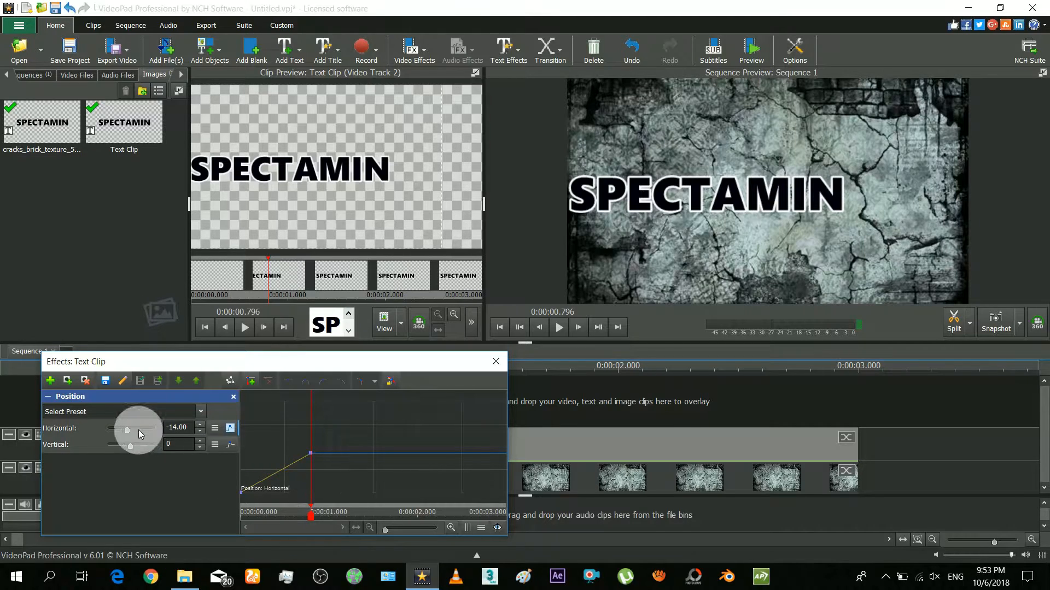
{"action": "left_click_drag", "start_coordinate": [126, 431], "coordinate": [129, 430]}
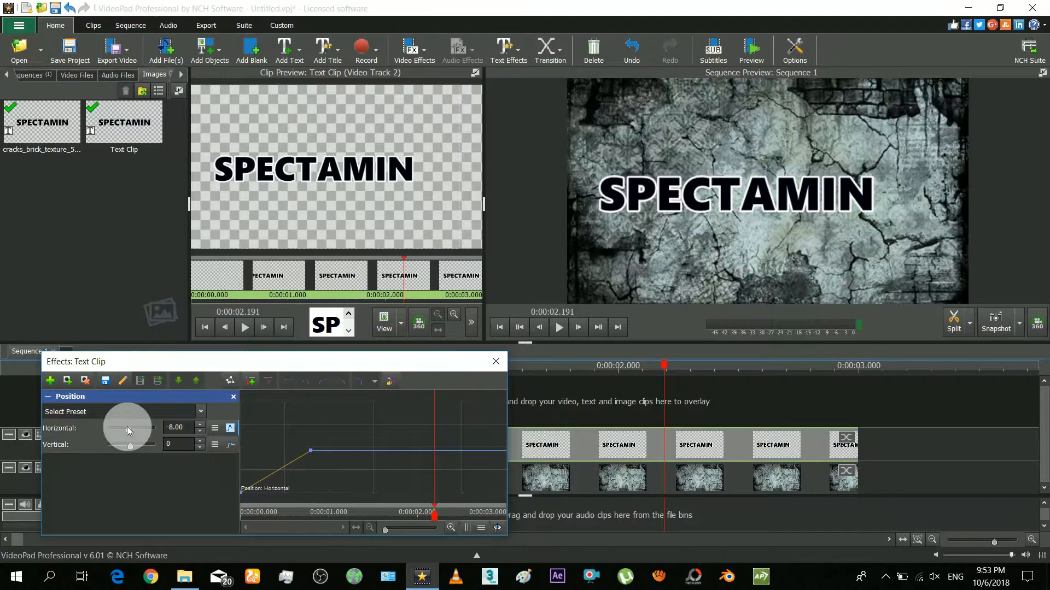
{"action": "left_click_drag", "start_coordinate": [127, 433], "coordinate": [130, 433]}
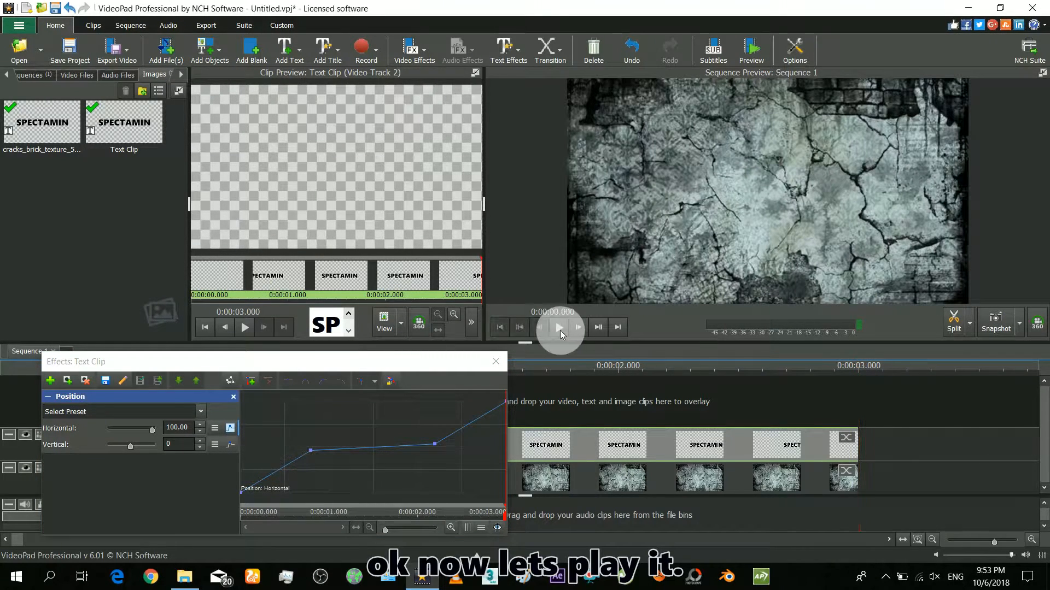
{"action": "left_click", "coordinate": [558, 327]}
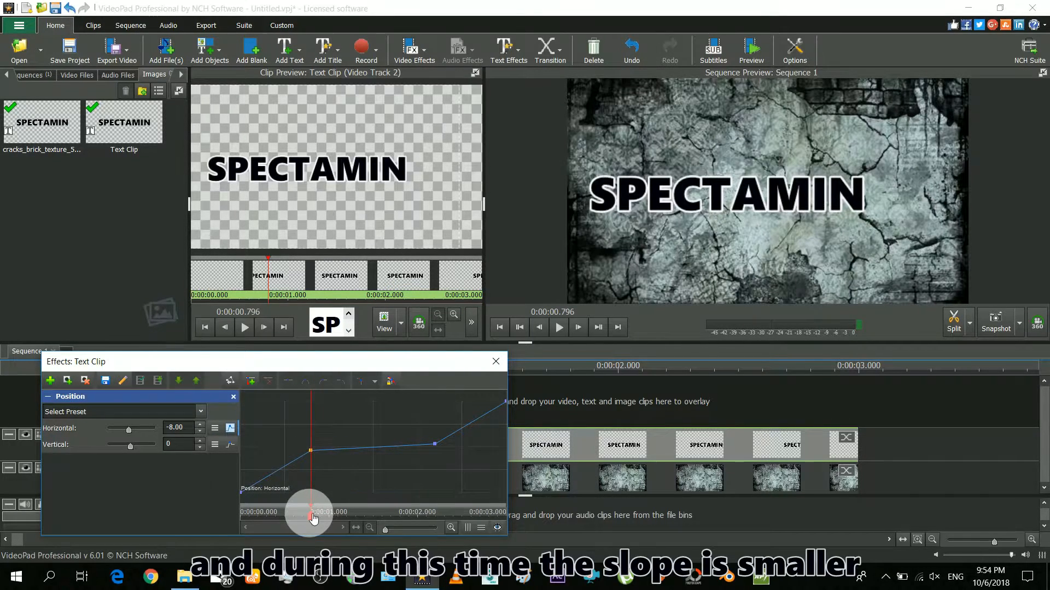
{"action": "left_click_drag", "start_coordinate": [315, 517], "coordinate": [432, 511]}
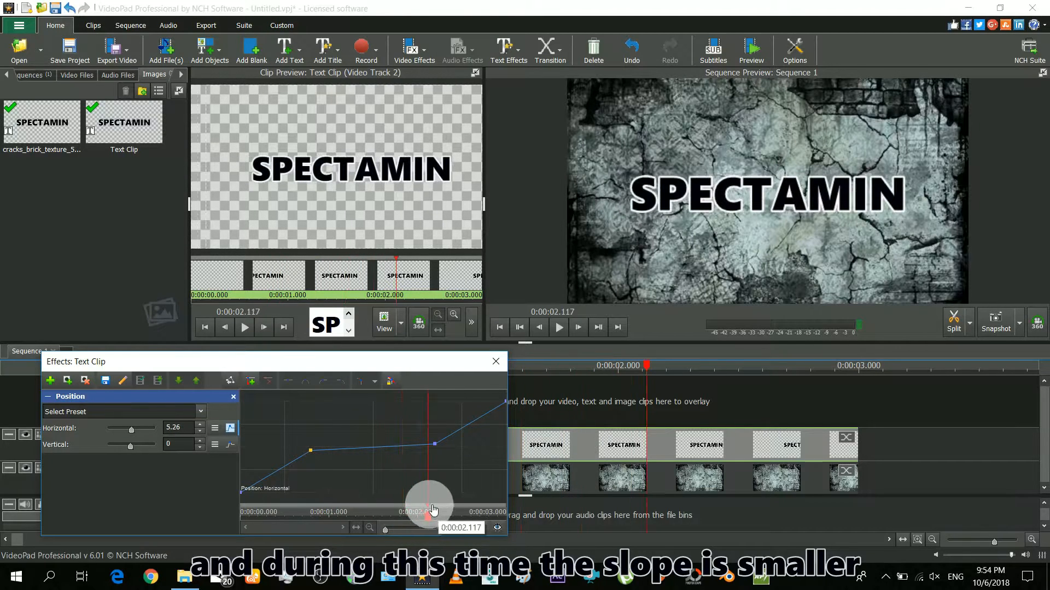
{"action": "left_click_drag", "start_coordinate": [434, 509], "coordinate": [363, 505]}
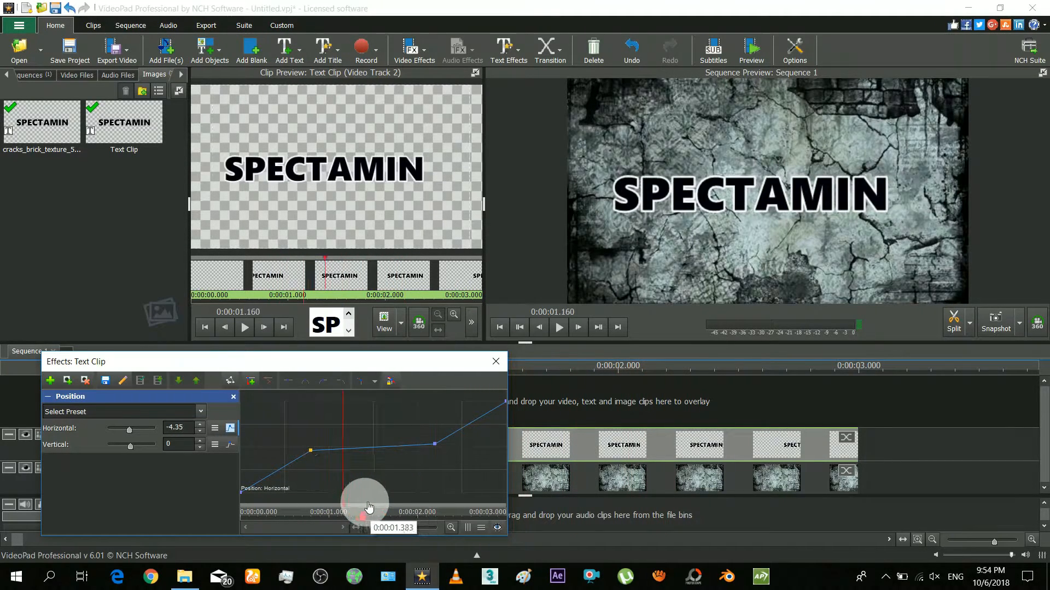
{"action": "left_click_drag", "start_coordinate": [369, 506], "coordinate": [349, 461]}
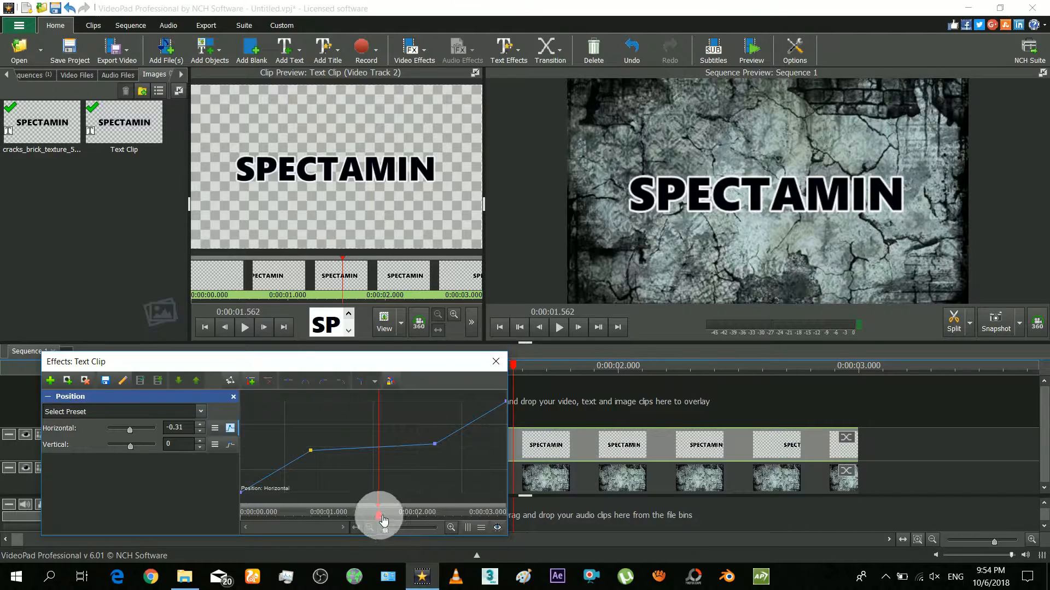
{"action": "left_click_drag", "start_coordinate": [378, 515], "coordinate": [469, 505]}
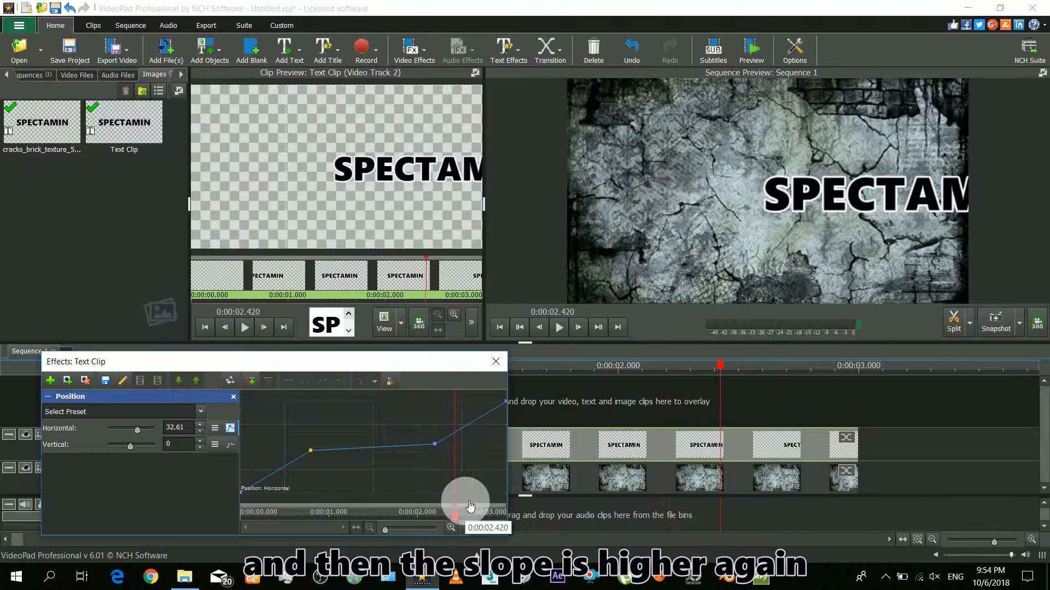
{"action": "left_click_drag", "start_coordinate": [469, 498], "coordinate": [368, 501]}
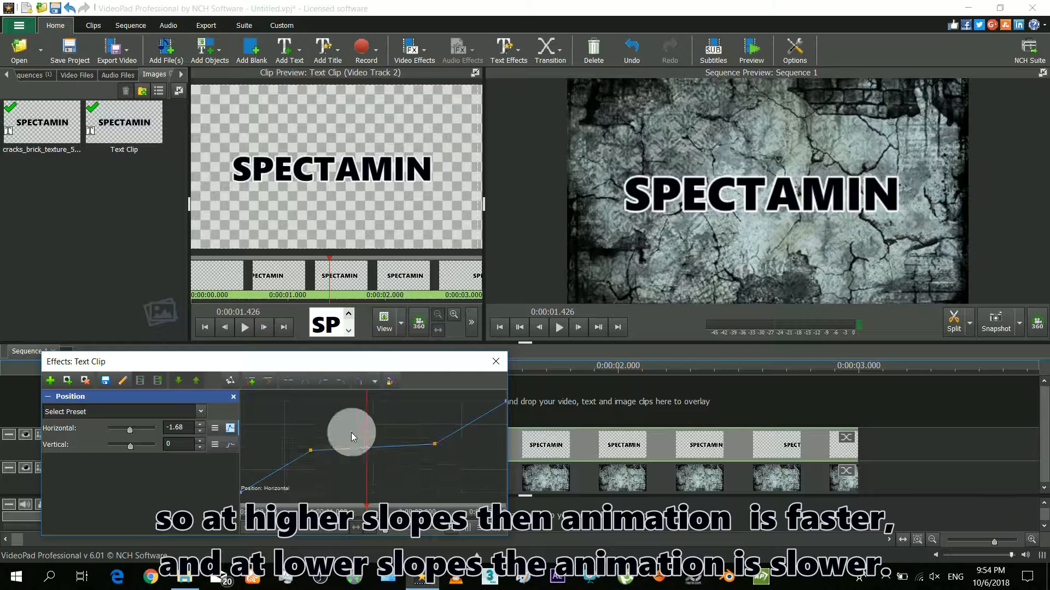
Bend the Horizontal curve handles into a smooth S-shape between the keyframes
{"action": "left_click_drag", "start_coordinate": [351, 432], "coordinate": [302, 451]}
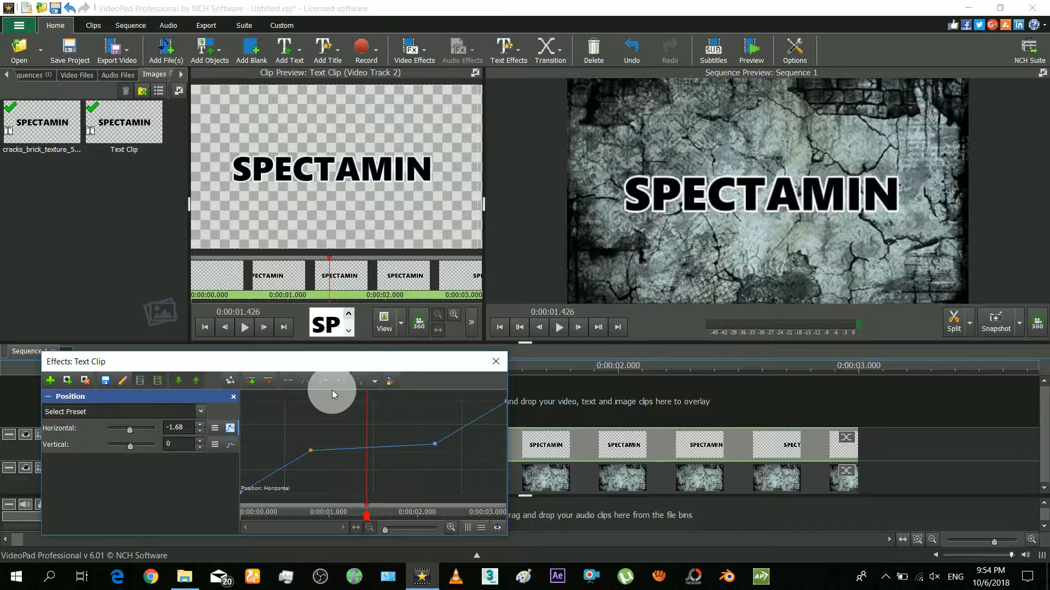
{"action": "mouse_move", "coordinate": [305, 381]}
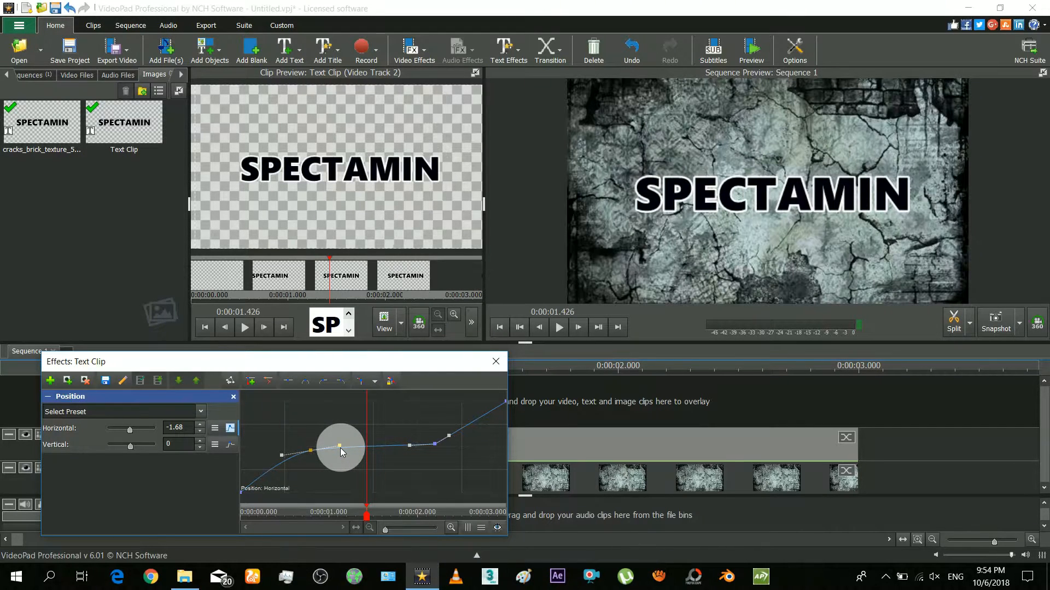
{"action": "left_click_drag", "start_coordinate": [338, 445], "coordinate": [261, 458]}
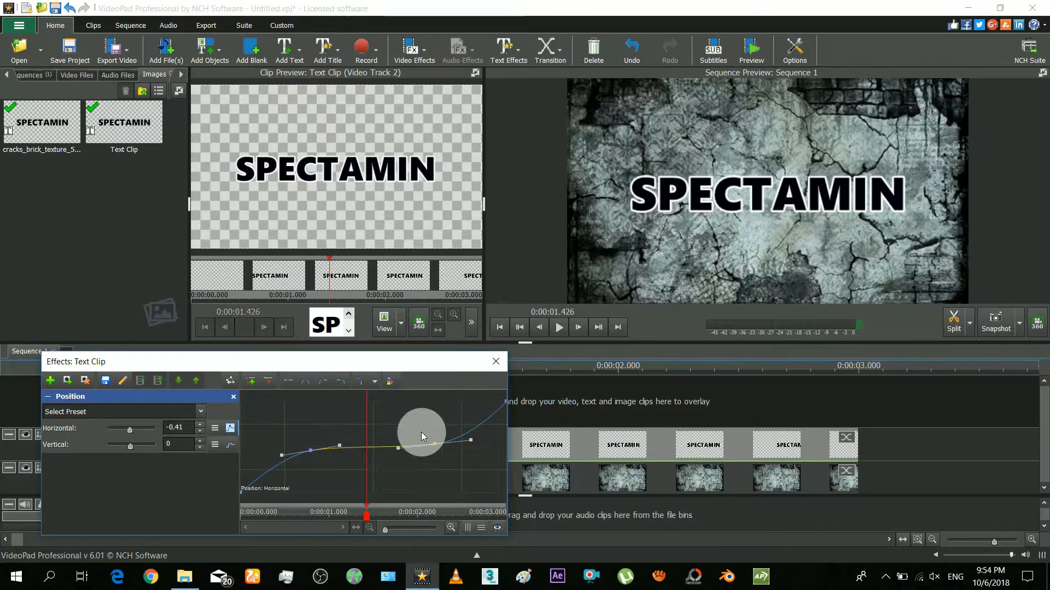
Play the eased title slide from the start a couple of times in the sequence preview
{"action": "left_click", "coordinate": [557, 327]}
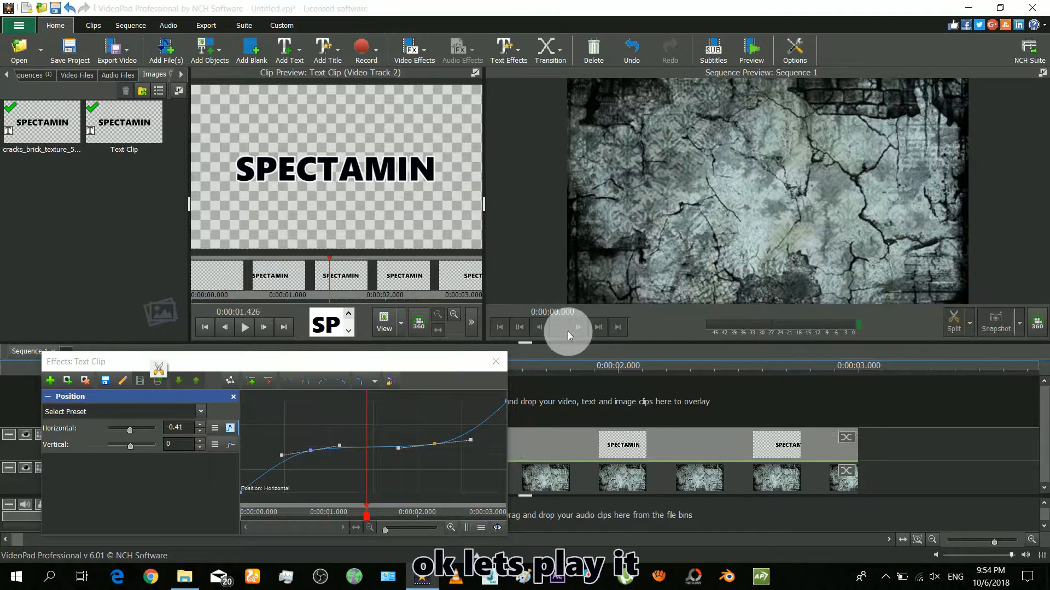
{"action": "mouse_move", "coordinate": [560, 327]}
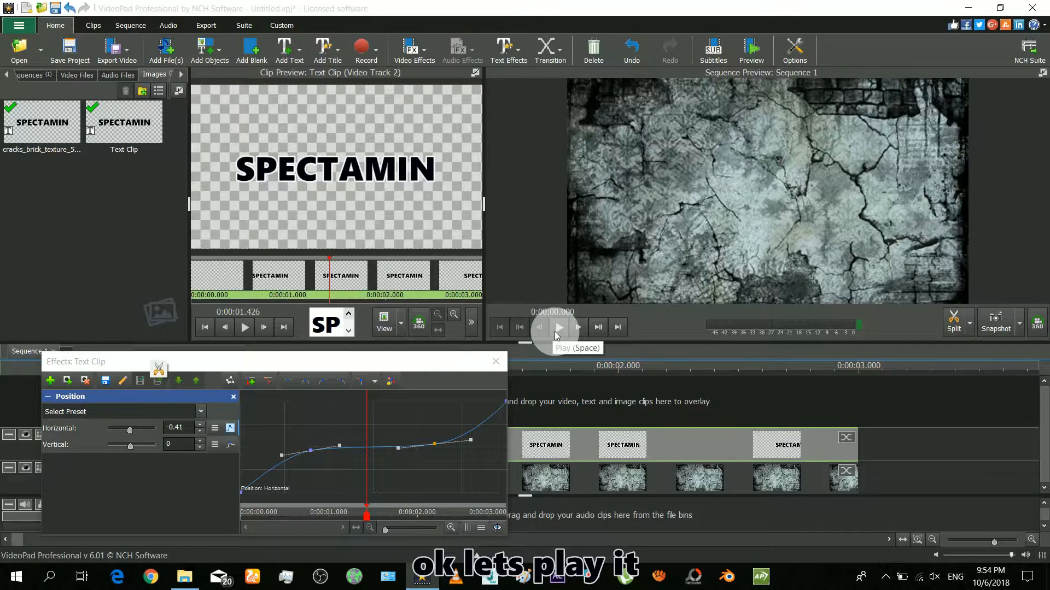
{"action": "left_click", "coordinate": [559, 327]}
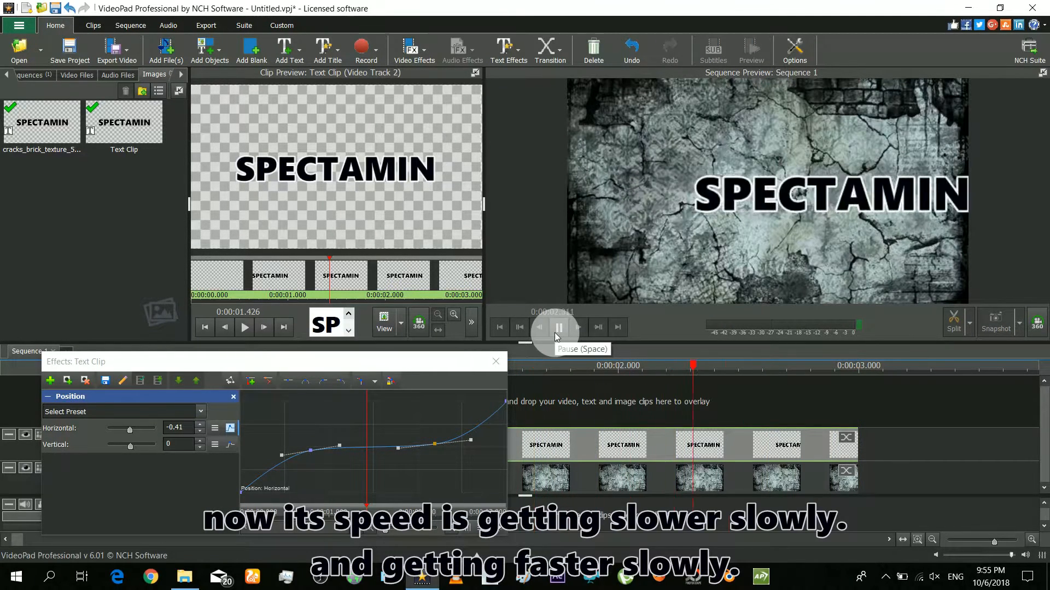
{"action": "left_click", "coordinate": [559, 327]}
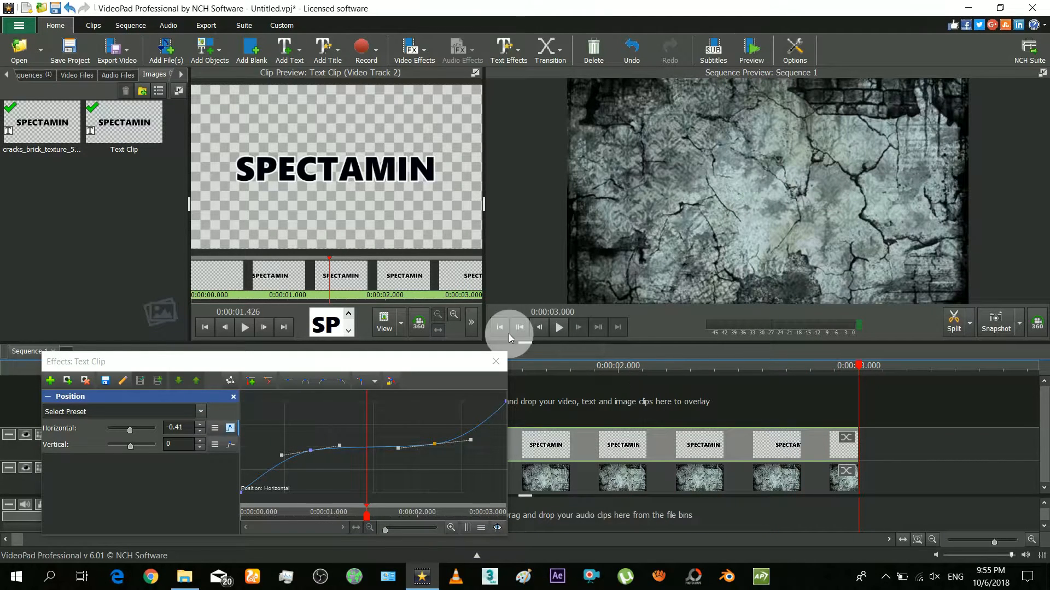
{"action": "left_click", "coordinate": [559, 327]}
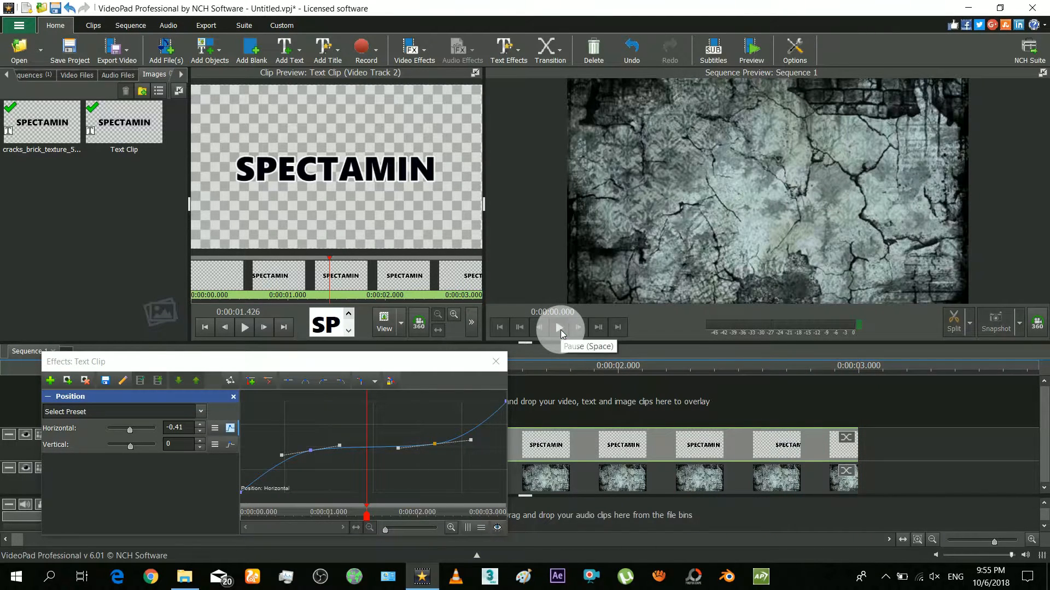
{"action": "left_click", "coordinate": [559, 327]}
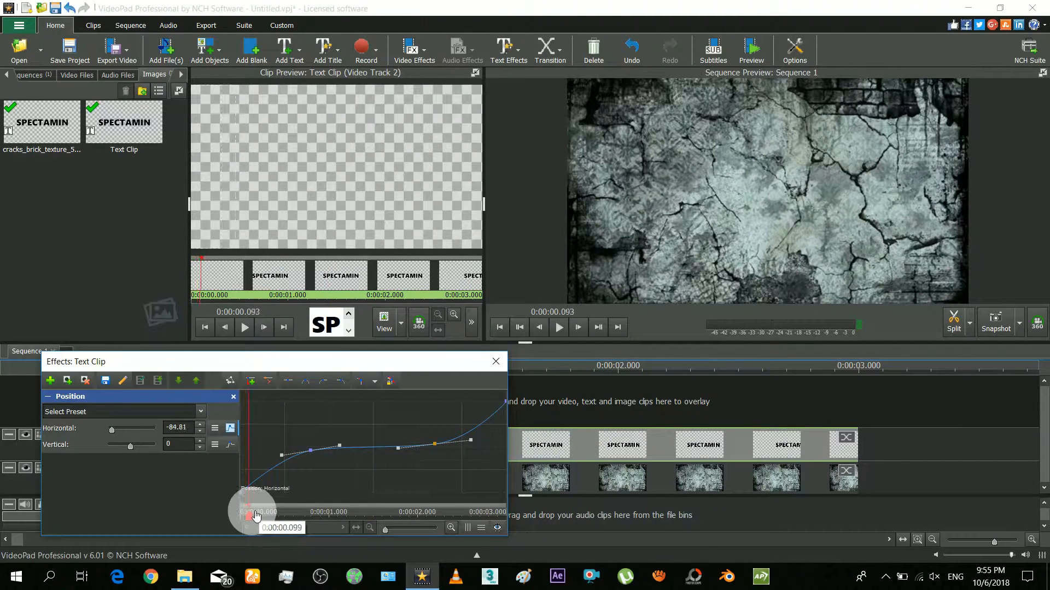
Scrub through the effect timeline to check the slow mid-slide and faster exit
{"action": "left_click_drag", "start_coordinate": [255, 512], "coordinate": [285, 511]}
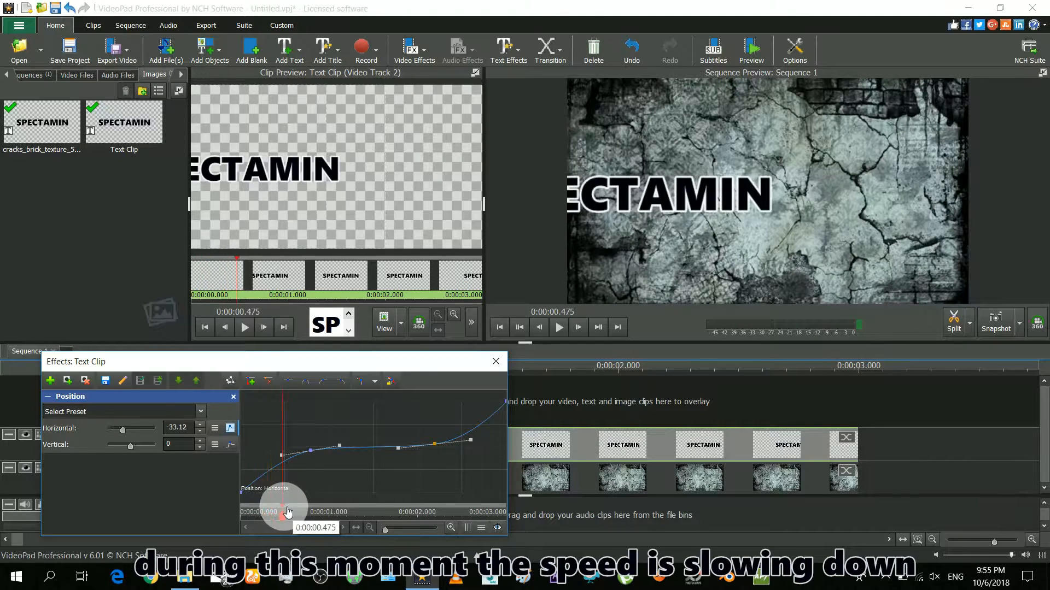
{"action": "left_click_drag", "start_coordinate": [286, 511], "coordinate": [300, 514]}
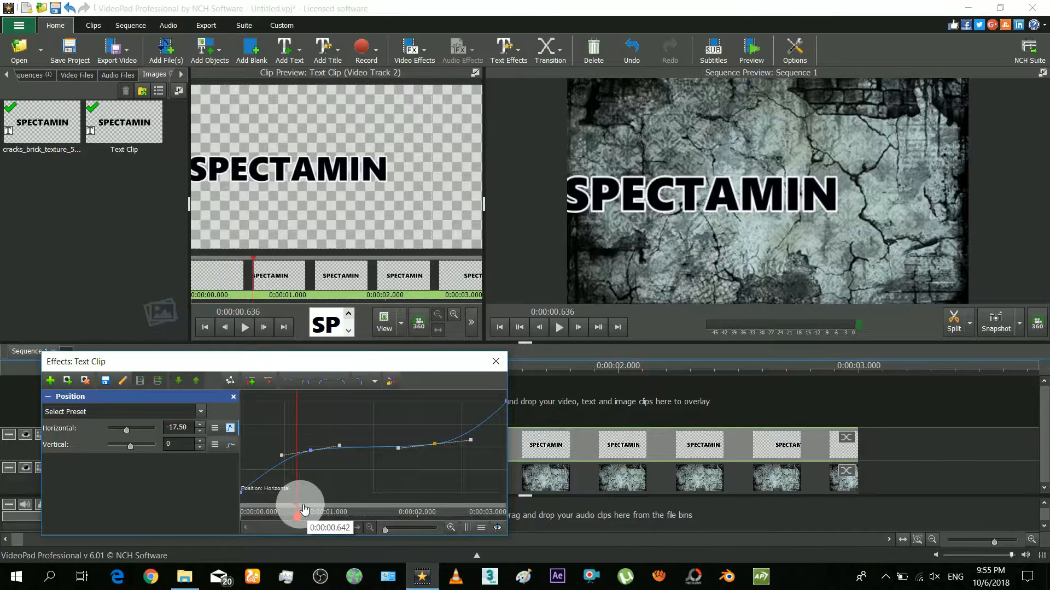
{"action": "left_click_drag", "start_coordinate": [305, 509], "coordinate": [315, 507]}
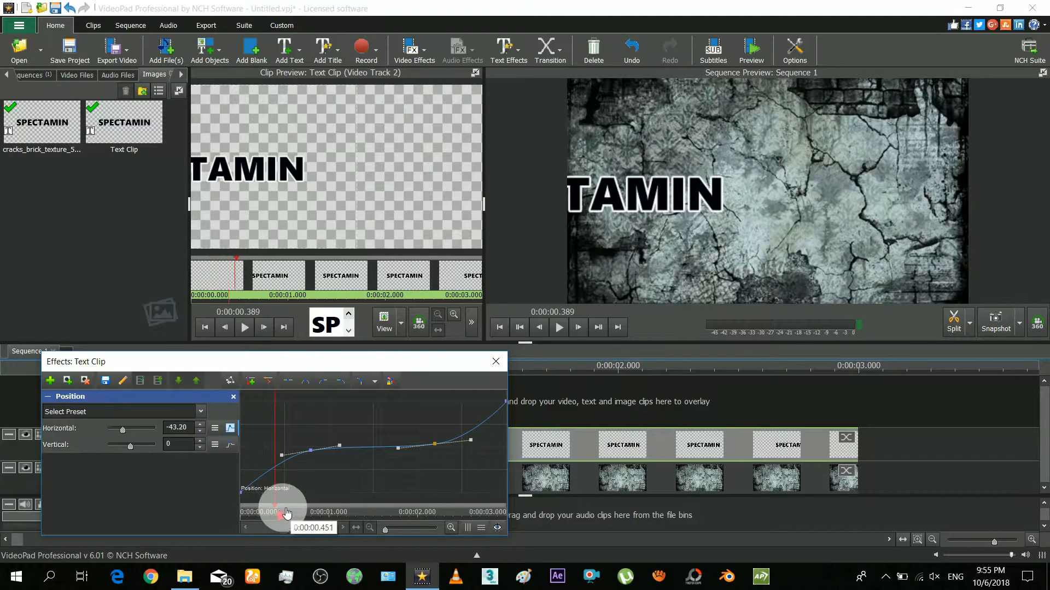
{"action": "left_click_drag", "start_coordinate": [278, 512], "coordinate": [312, 511]}
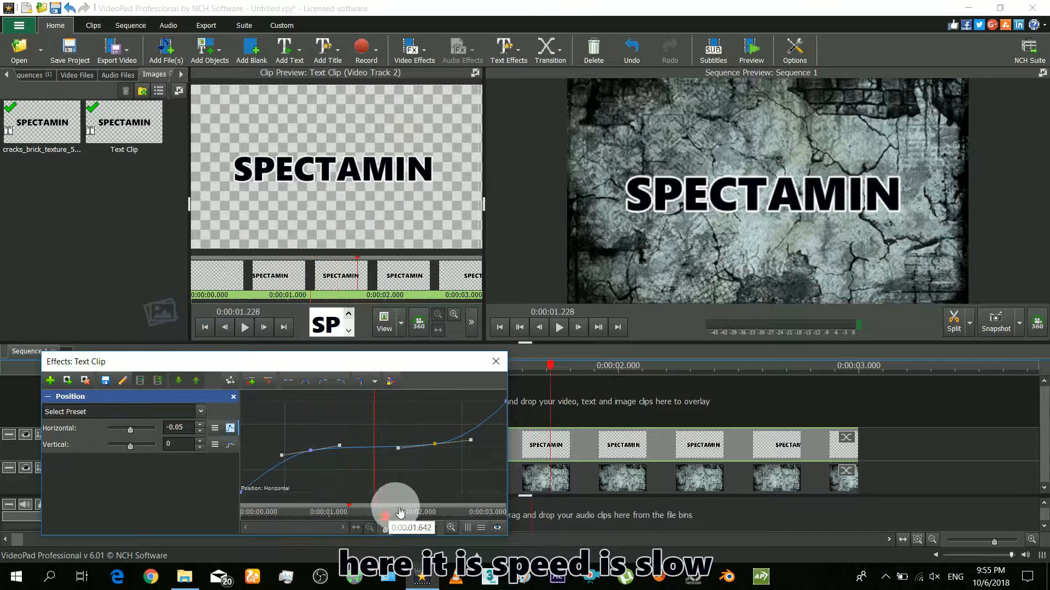
{"action": "left_click_drag", "start_coordinate": [393, 511], "coordinate": [432, 512]}
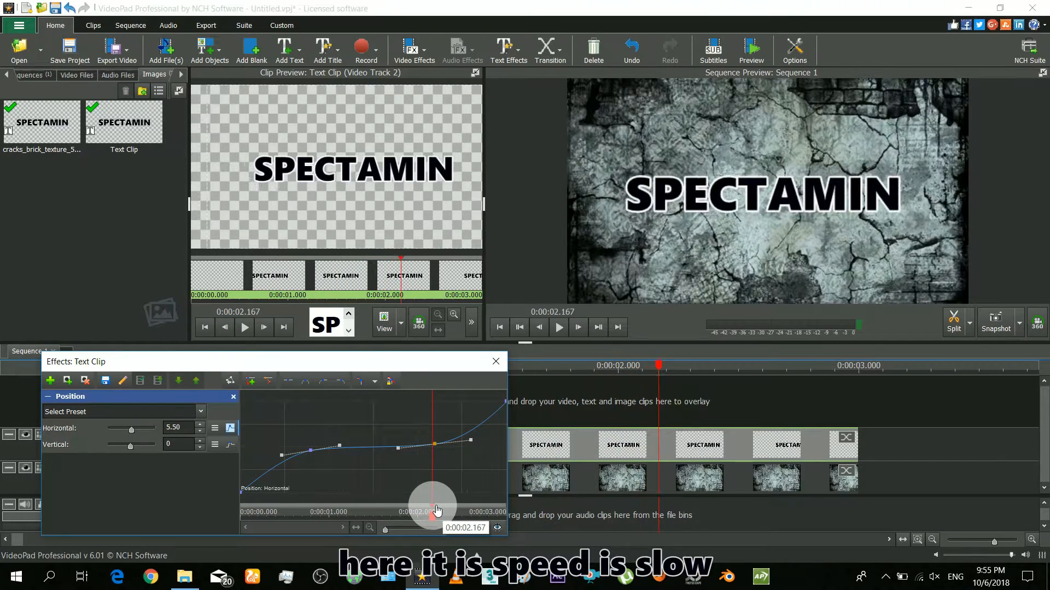
{"action": "left_click_drag", "start_coordinate": [435, 502], "coordinate": [455, 505]}
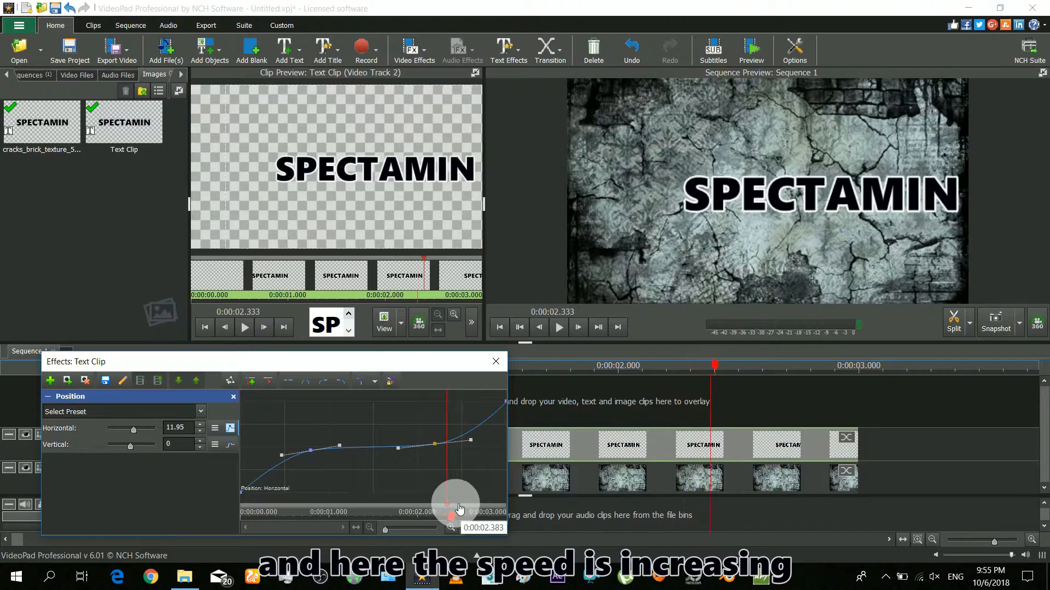
{"action": "left_click_drag", "start_coordinate": [458, 508], "coordinate": [485, 509]}
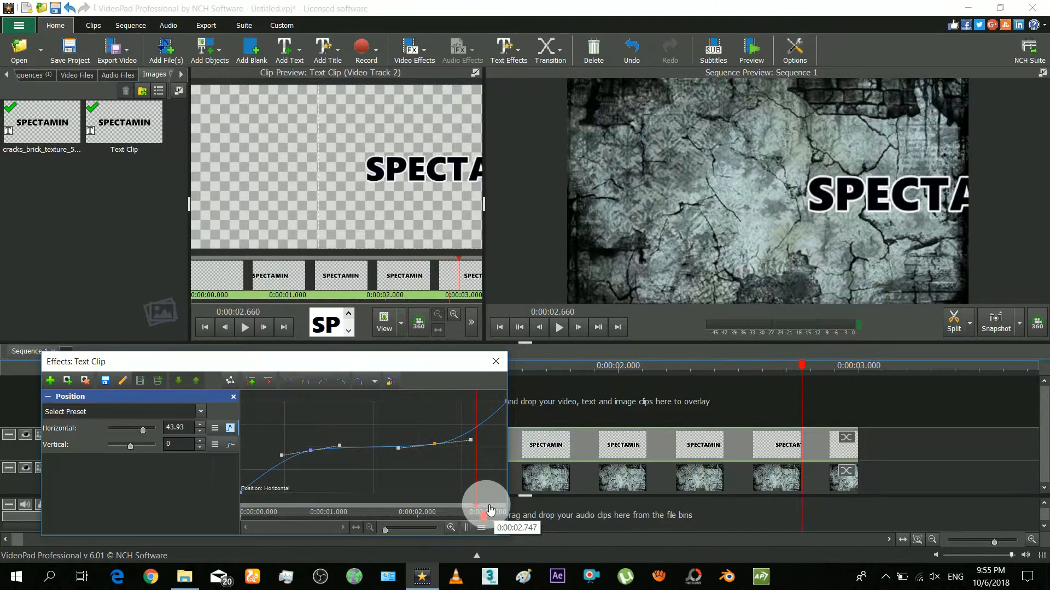
{"action": "left_click_drag", "start_coordinate": [482, 505], "coordinate": [503, 509]}
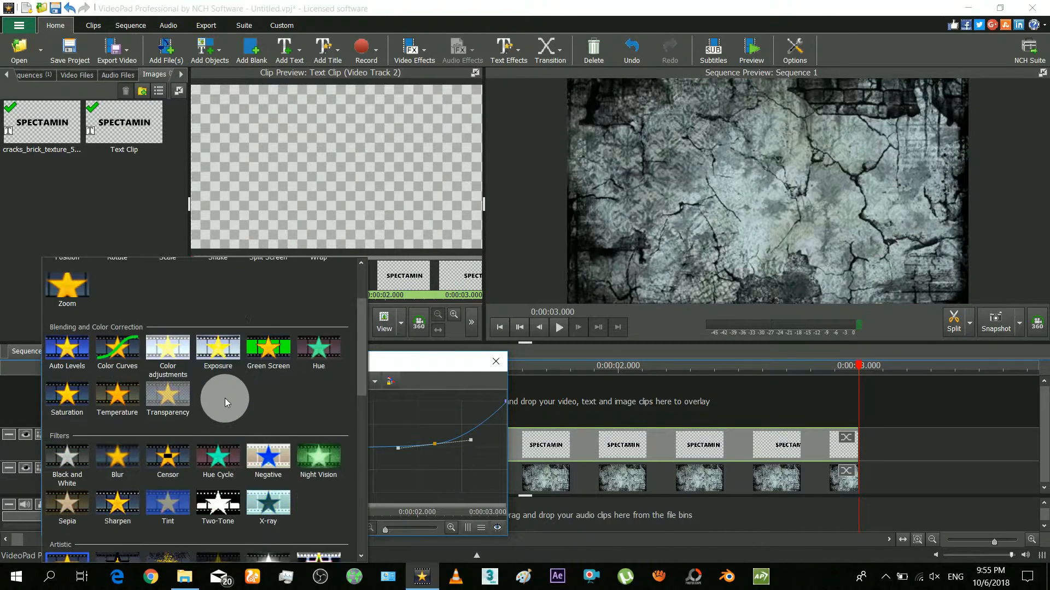
Add a Blur effect with Blurriness keyframed from start to end and check it partway through
{"action": "scroll", "scroll_direction": "down", "scroll_amount": 3}
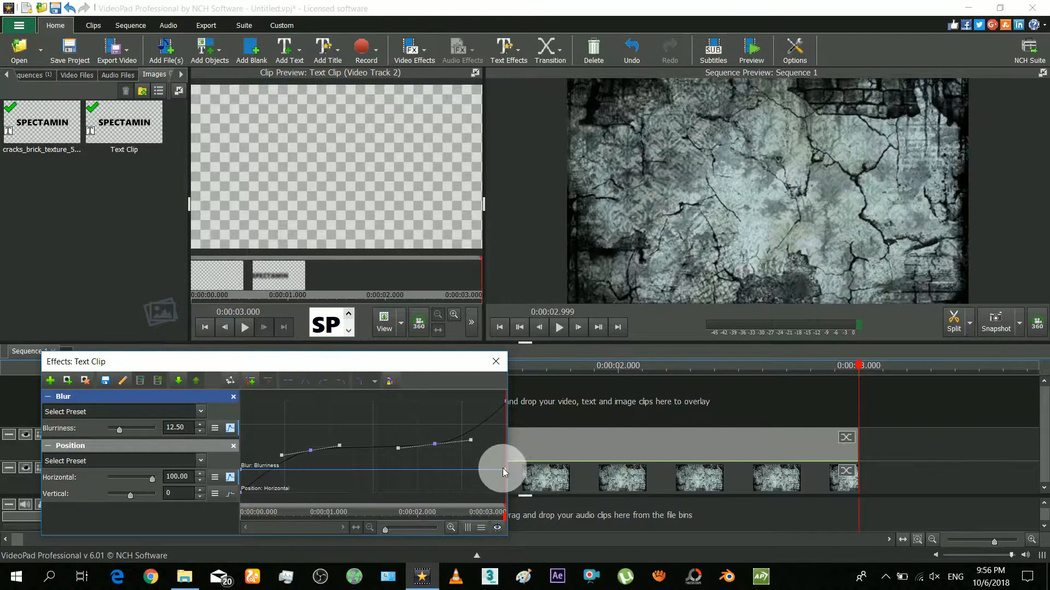
{"action": "left_click_drag", "start_coordinate": [502, 472], "coordinate": [438, 519]}
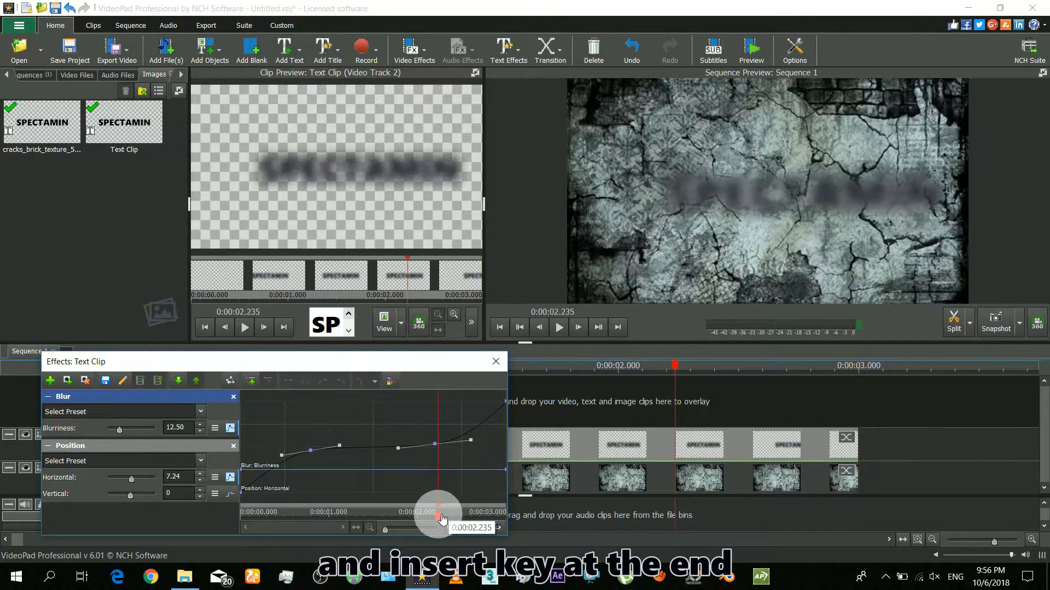
{"action": "left_click_drag", "start_coordinate": [442, 518], "coordinate": [438, 519]}
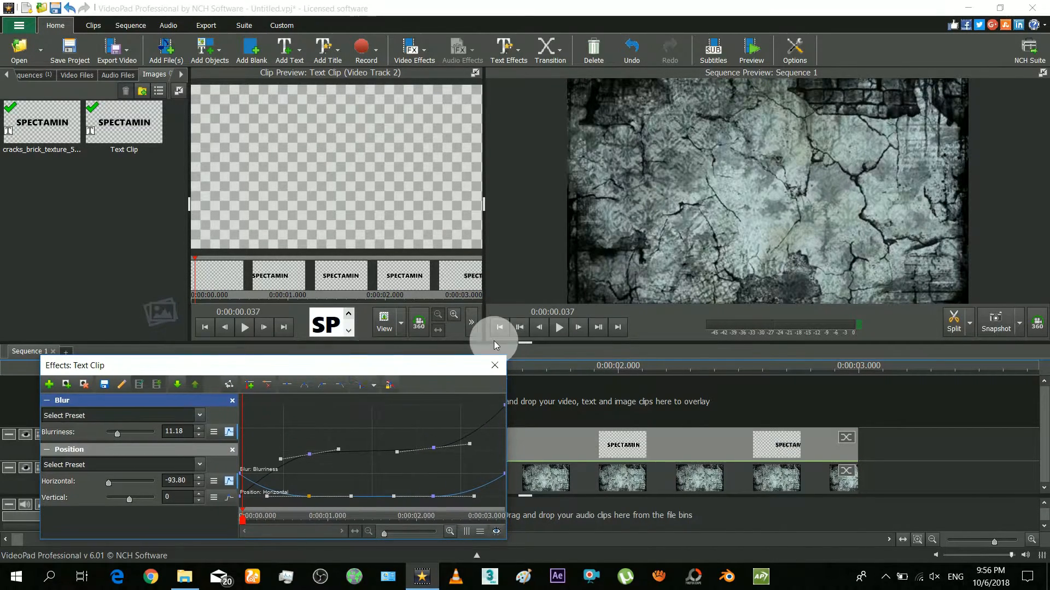
{"action": "left_click", "coordinate": [557, 327]}
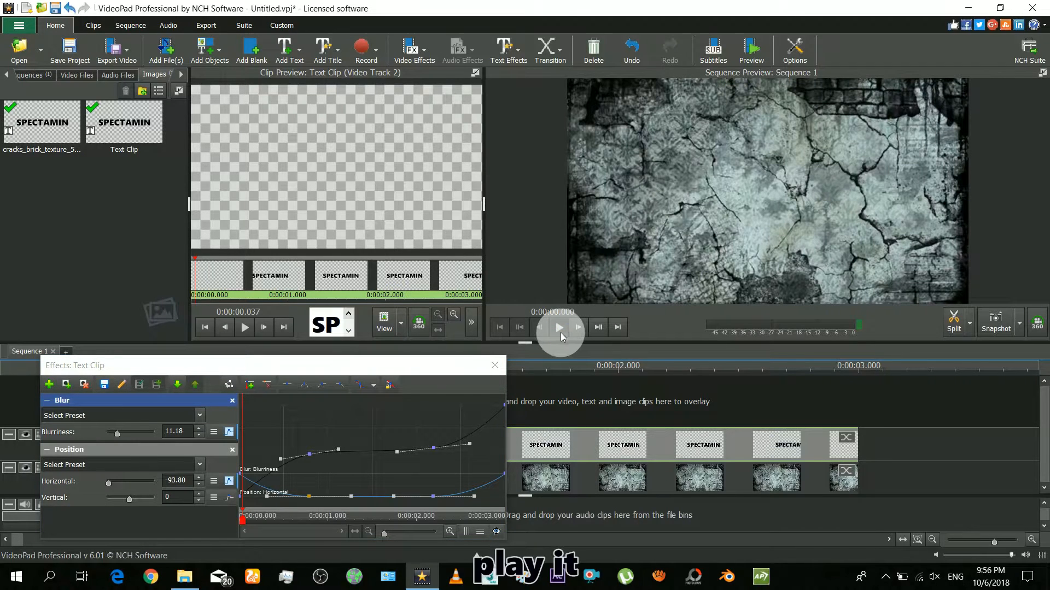
{"action": "left_click", "coordinate": [559, 327]}
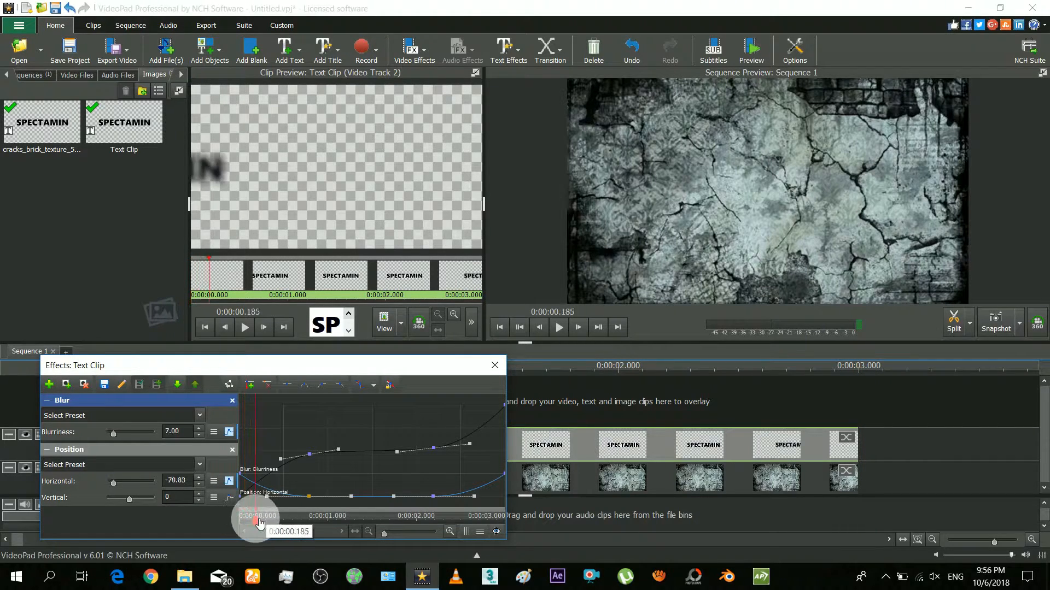
{"action": "left_click_drag", "start_coordinate": [260, 519], "coordinate": [280, 518]}
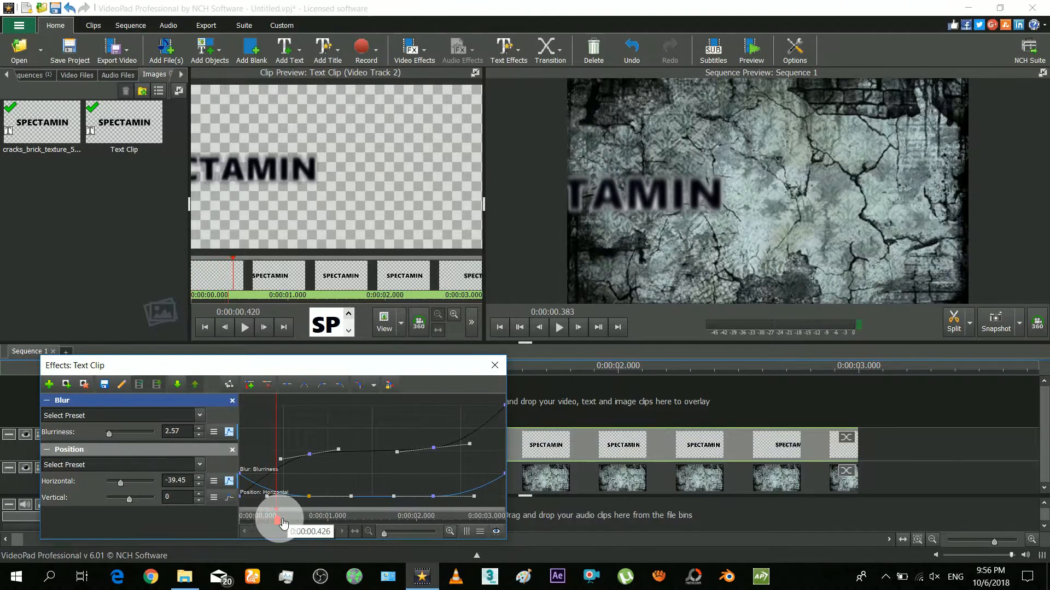
{"action": "left_click_drag", "start_coordinate": [279, 520], "coordinate": [306, 521]}
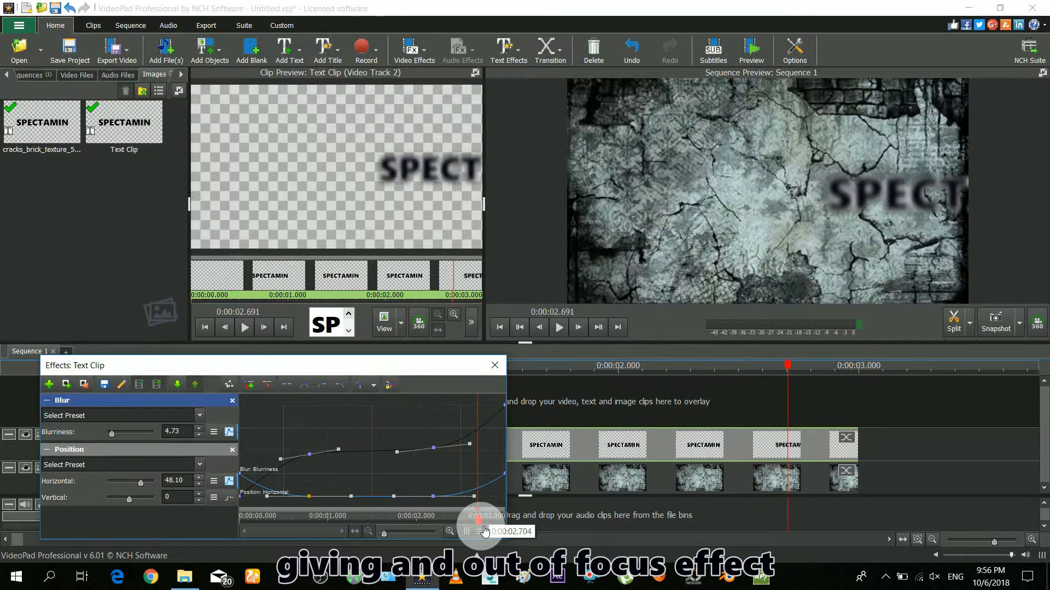
{"action": "left_click_drag", "start_coordinate": [482, 532], "coordinate": [499, 531]}
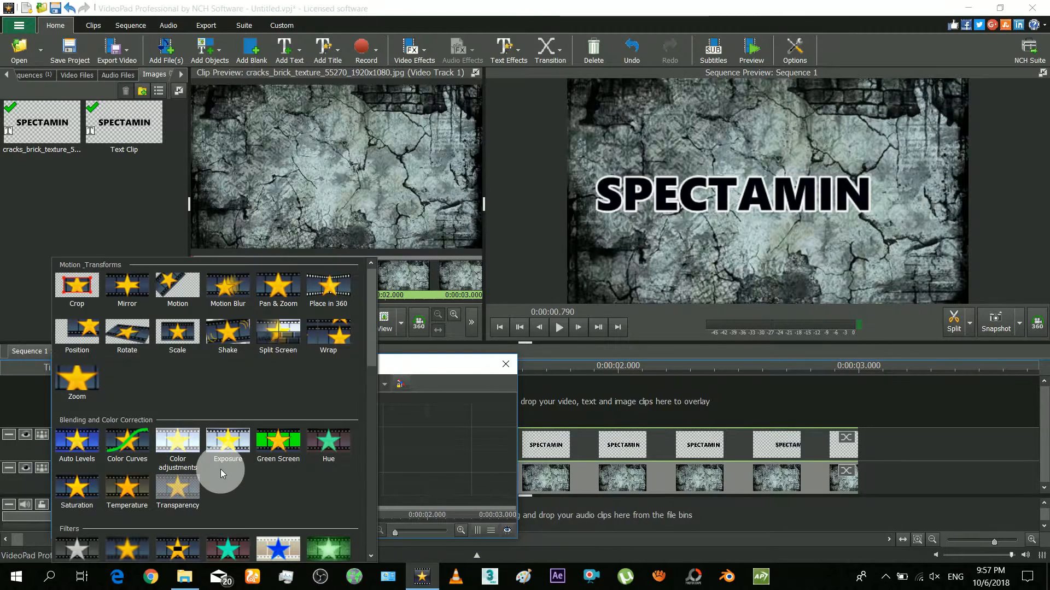
Add a Position effect to the brick texture with many small jitter keyframes and play the result
{"action": "left_click", "coordinate": [76, 335]}
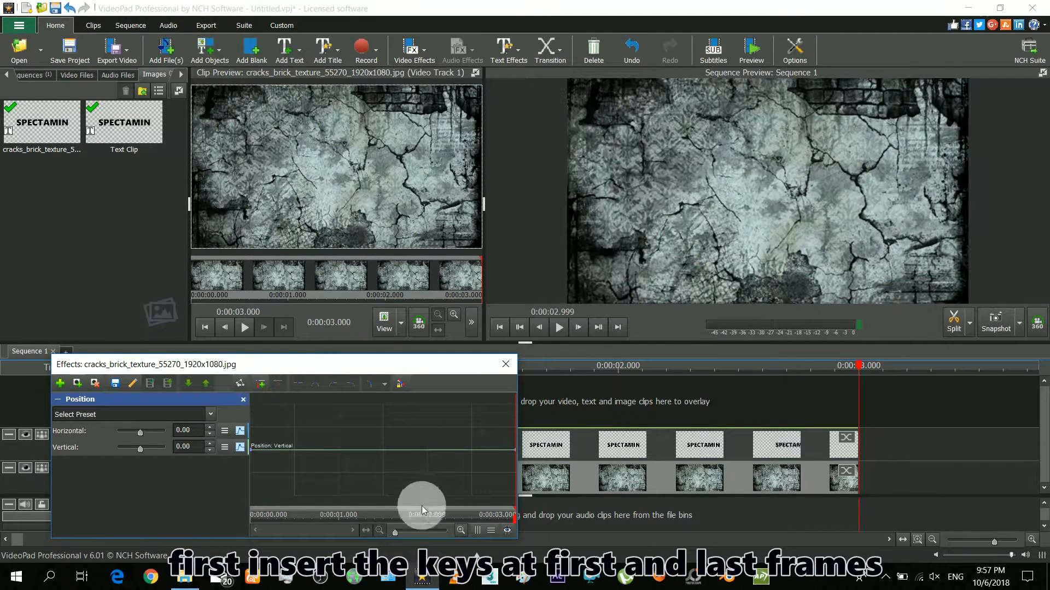
{"action": "left_click_drag", "start_coordinate": [423, 509], "coordinate": [288, 515]}
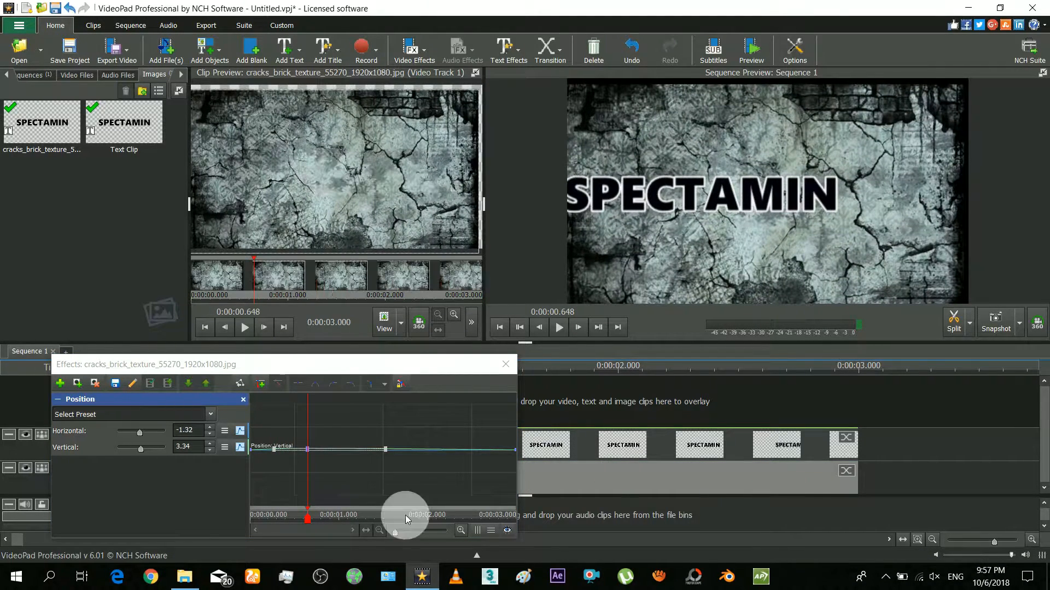
{"action": "left_click_drag", "start_coordinate": [404, 518], "coordinate": [354, 518]}
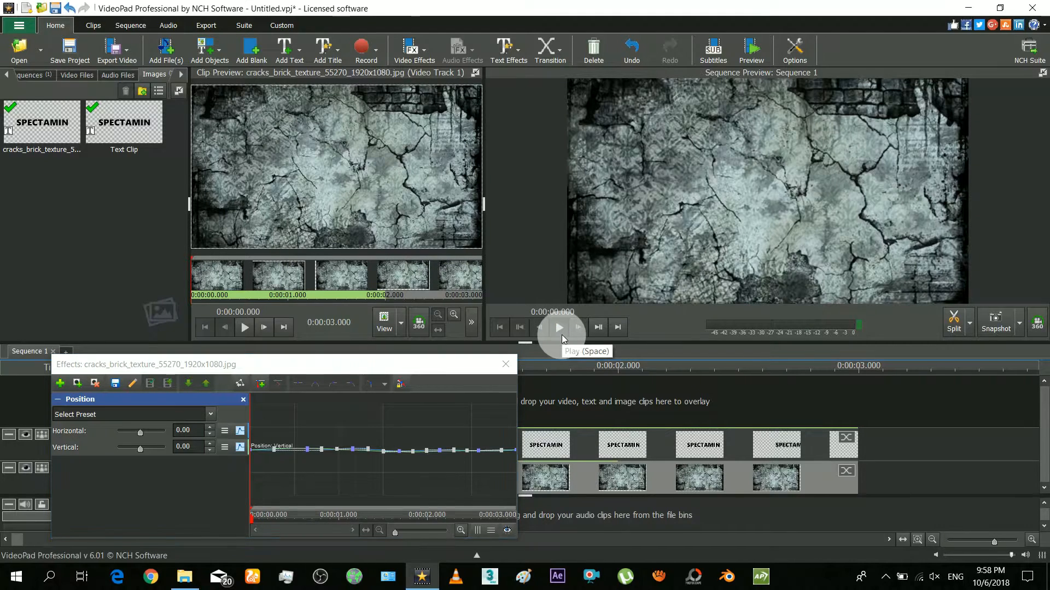
{"action": "left_click", "coordinate": [559, 327]}
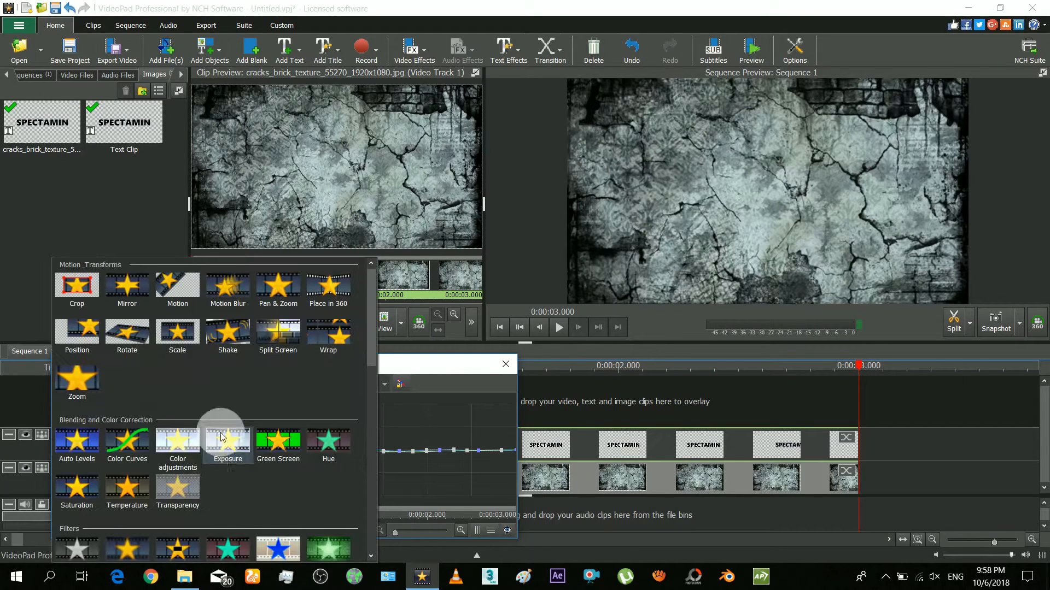
Add a Scale effect enlarging the brick texture to 1.12 at its largest displacement and preview it
{"action": "left_click", "coordinate": [76, 335]}
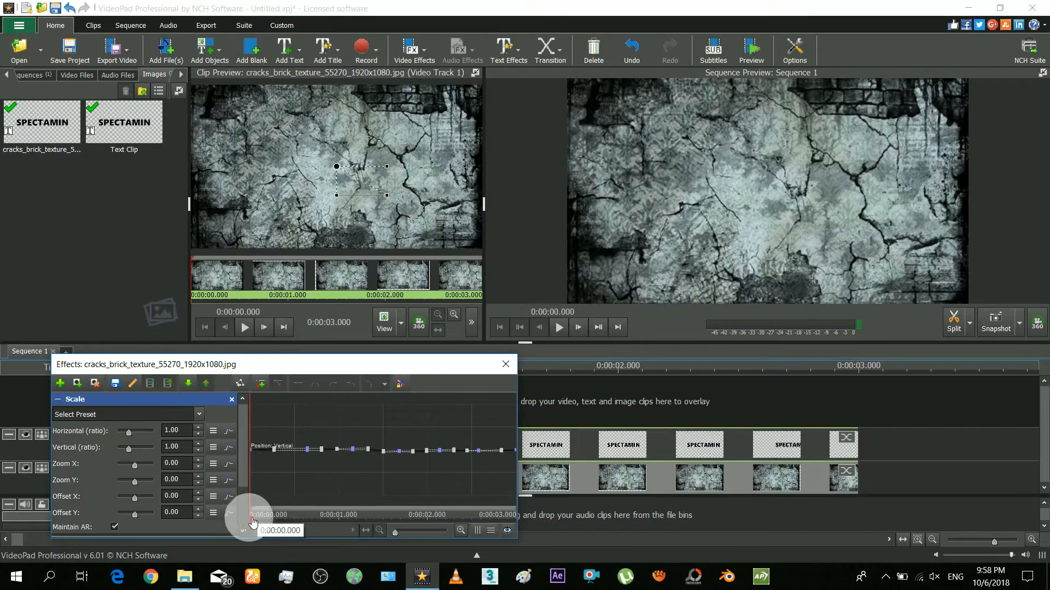
{"action": "left_click_drag", "start_coordinate": [253, 519], "coordinate": [312, 518]}
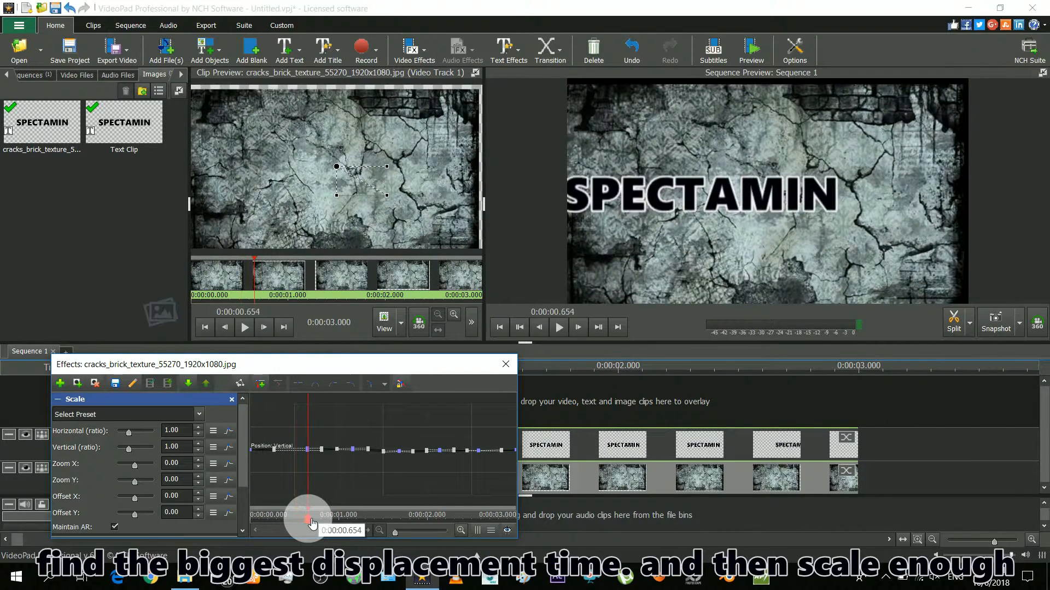
{"action": "left_click_drag", "start_coordinate": [309, 520], "coordinate": [400, 521]}
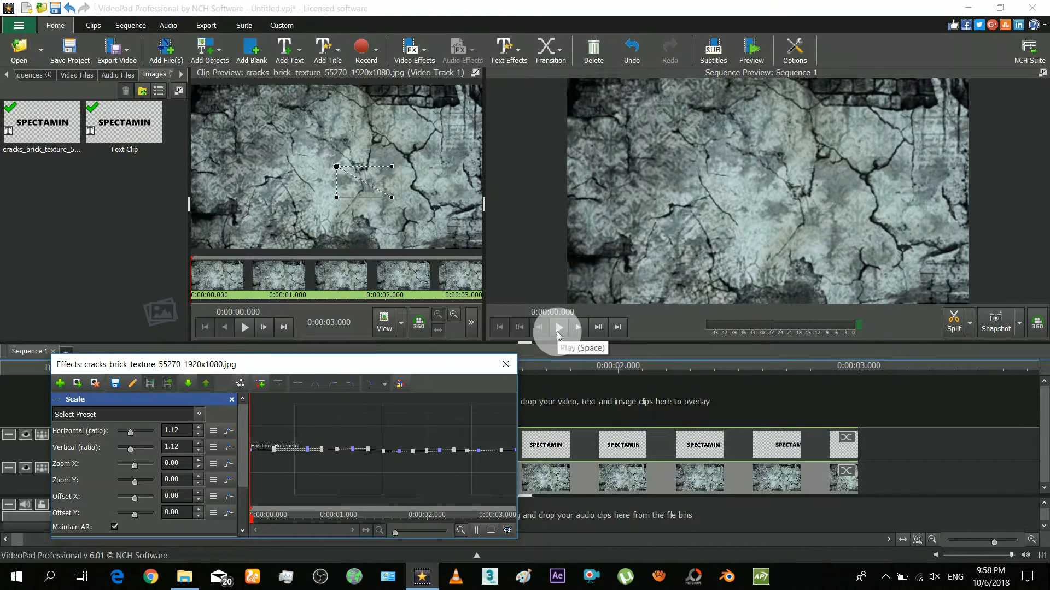
{"action": "left_click", "coordinate": [558, 327]}
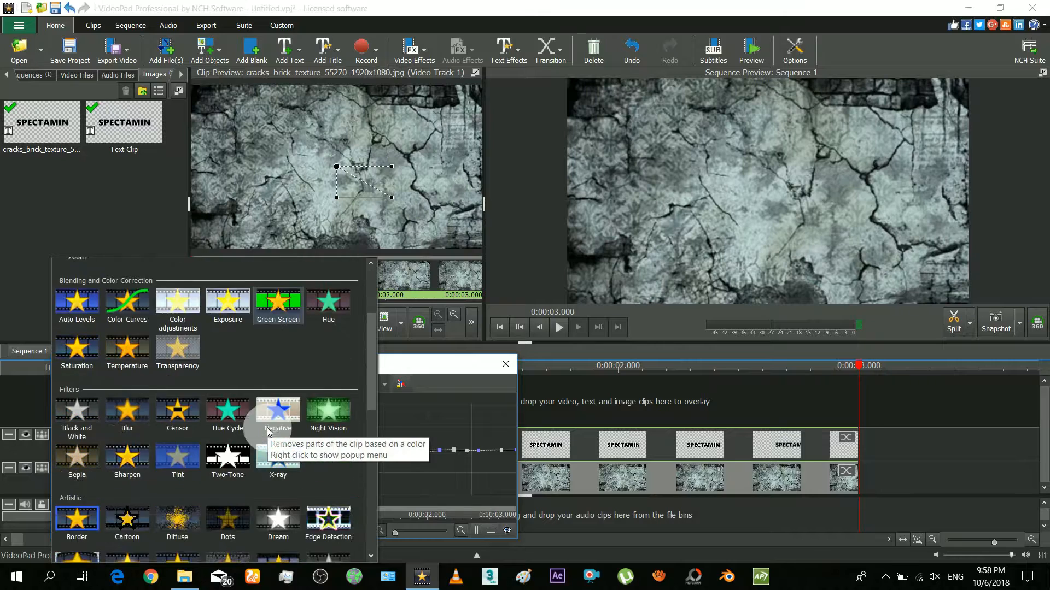
Add a Vignette to the brick texture with Strength 1.59 and Width 0.50
{"action": "scroll", "scroll_direction": "down", "scroll_amount": 3}
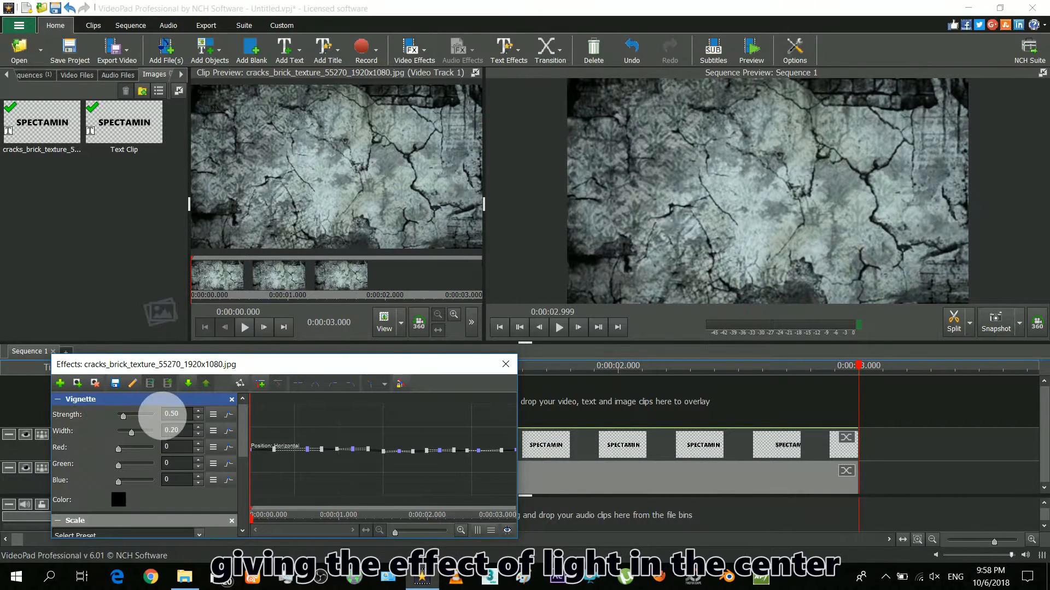
{"action": "left_click_drag", "start_coordinate": [124, 415], "coordinate": [134, 415]}
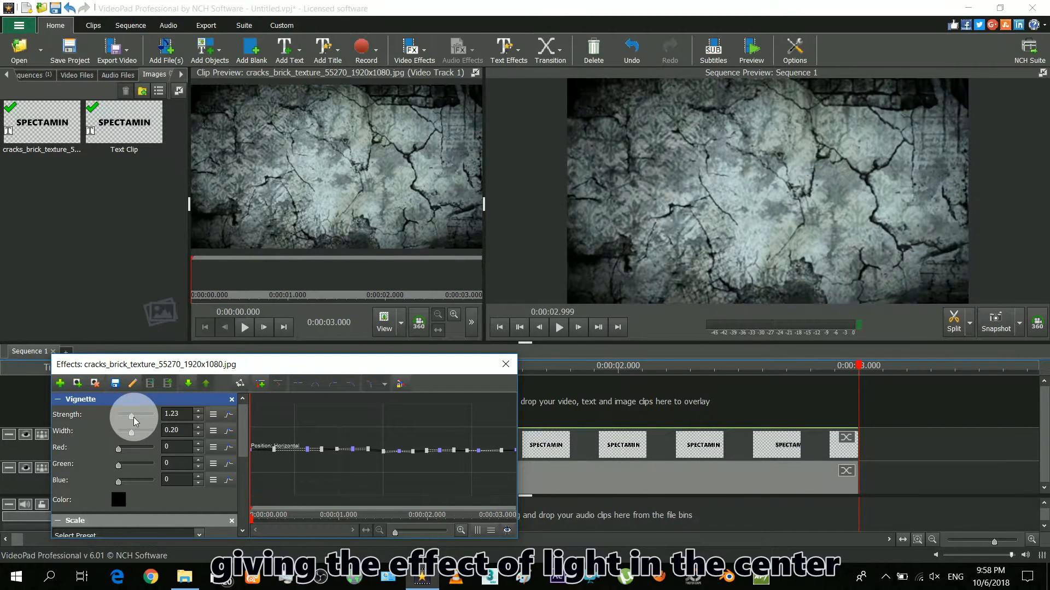
{"action": "left_click_drag", "start_coordinate": [133, 417], "coordinate": [137, 417]}
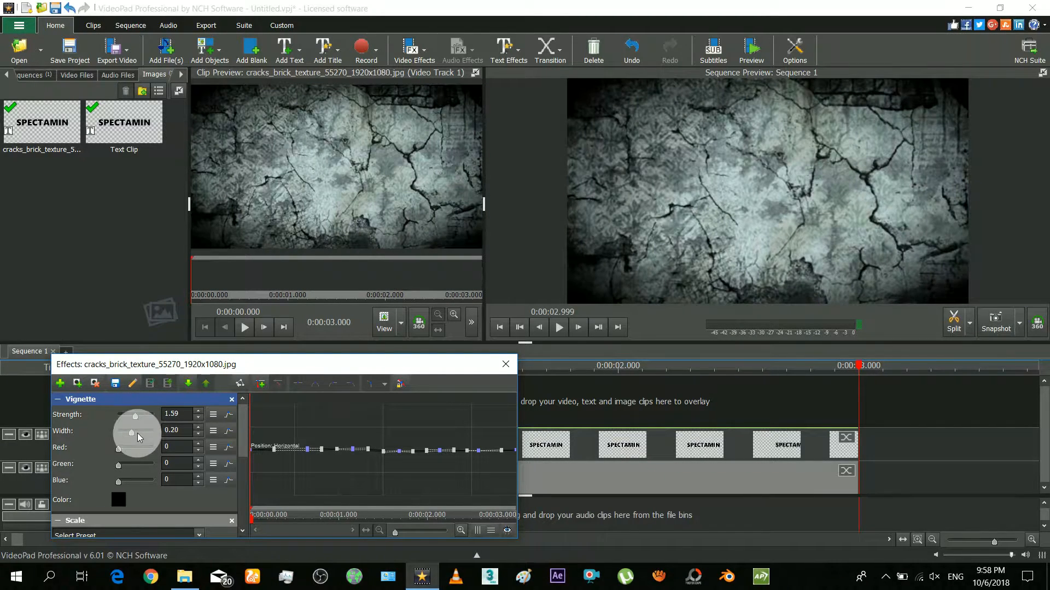
{"action": "left_click_drag", "start_coordinate": [130, 431], "coordinate": [150, 431]}
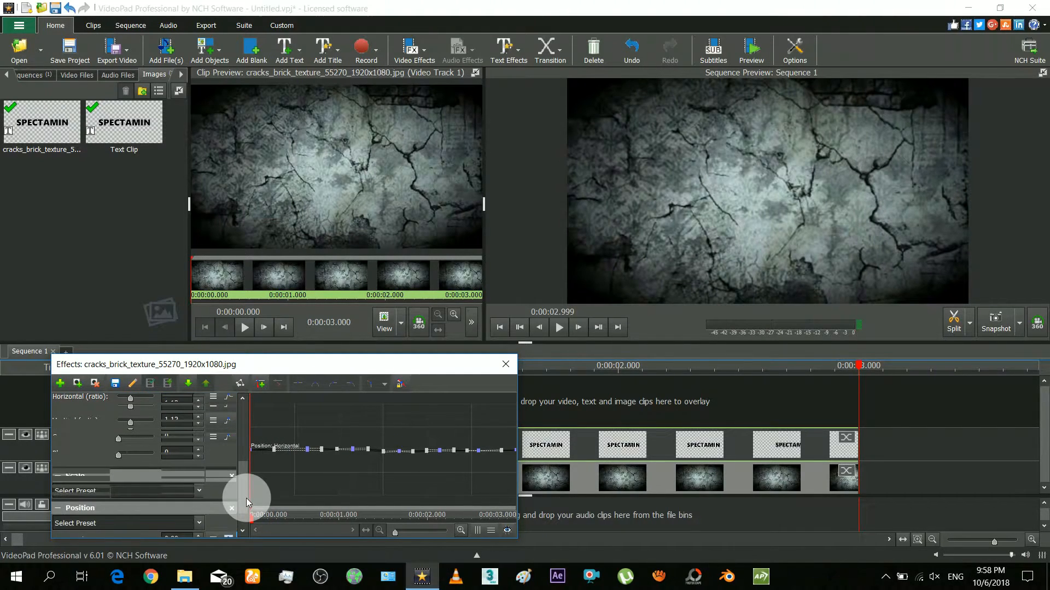
Keyframe the vignette Strength across the clip and preview the flickering result
{"action": "scroll", "scroll_direction": "down", "scroll_amount": 3}
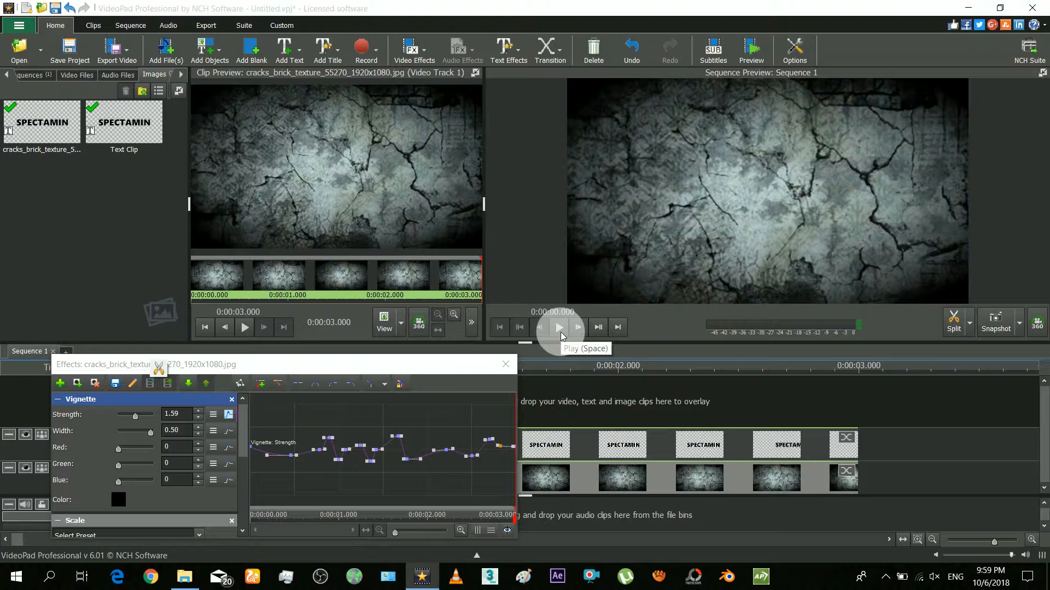
{"action": "left_click", "coordinate": [559, 327]}
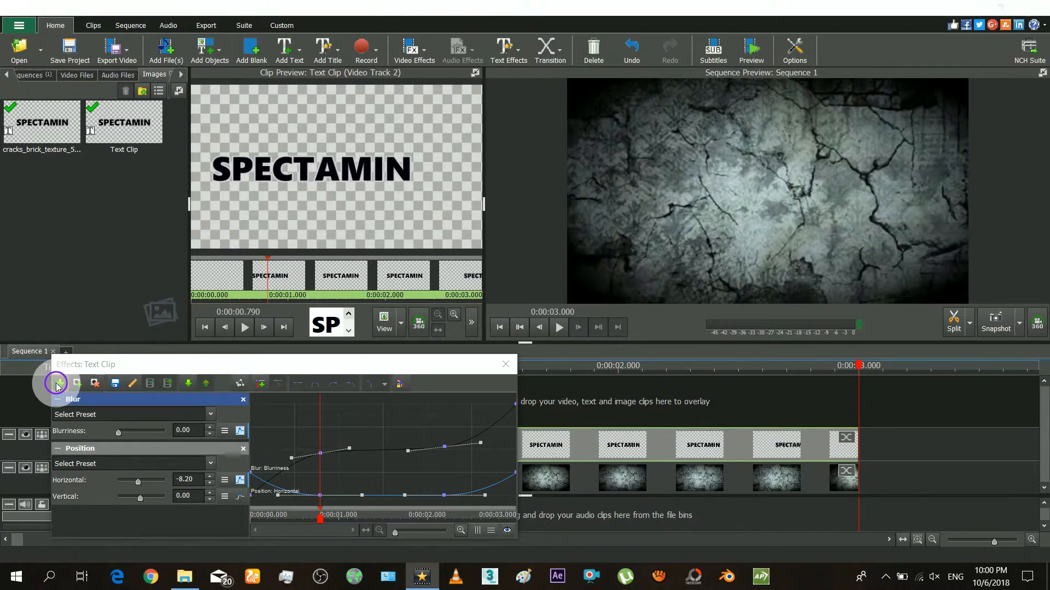
Add a Shadow effect to the title and soften it to blurriness 47
{"action": "left_click", "coordinate": [57, 383]}
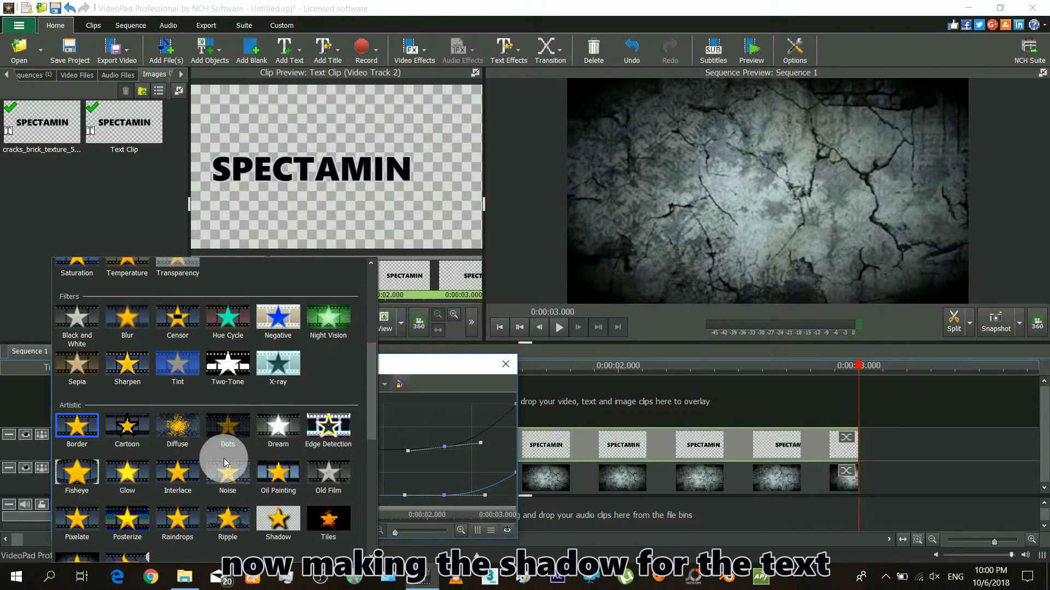
{"action": "left_click", "coordinate": [276, 523]}
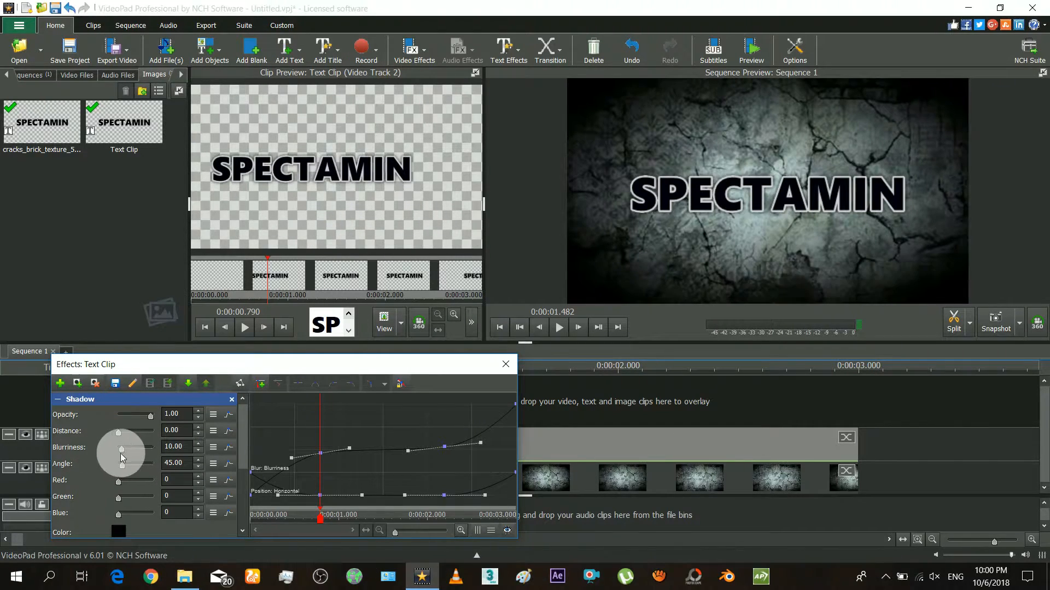
{"action": "left_click_drag", "start_coordinate": [120, 449], "coordinate": [134, 450]}
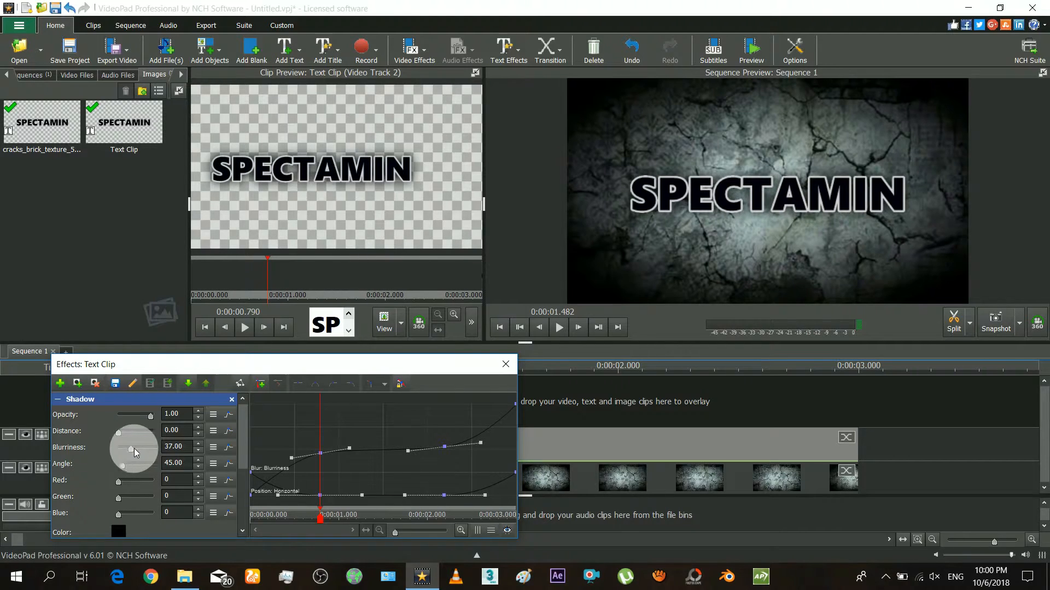
{"action": "left_click_drag", "start_coordinate": [132, 447], "coordinate": [134, 445]}
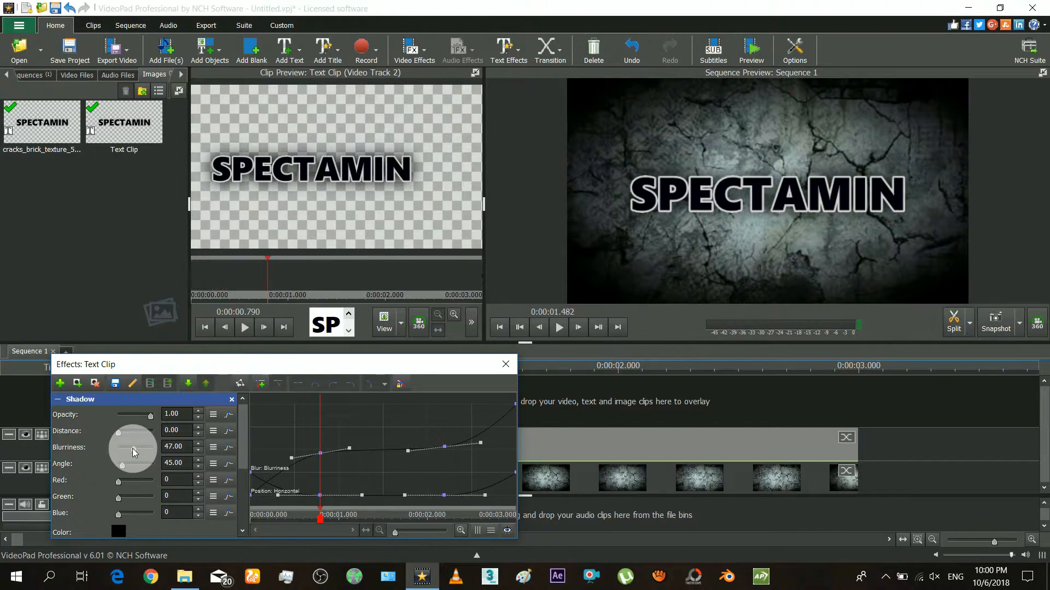
Preview the shadowed title in the sequence player and pause it
{"action": "left_click", "coordinate": [559, 327]}
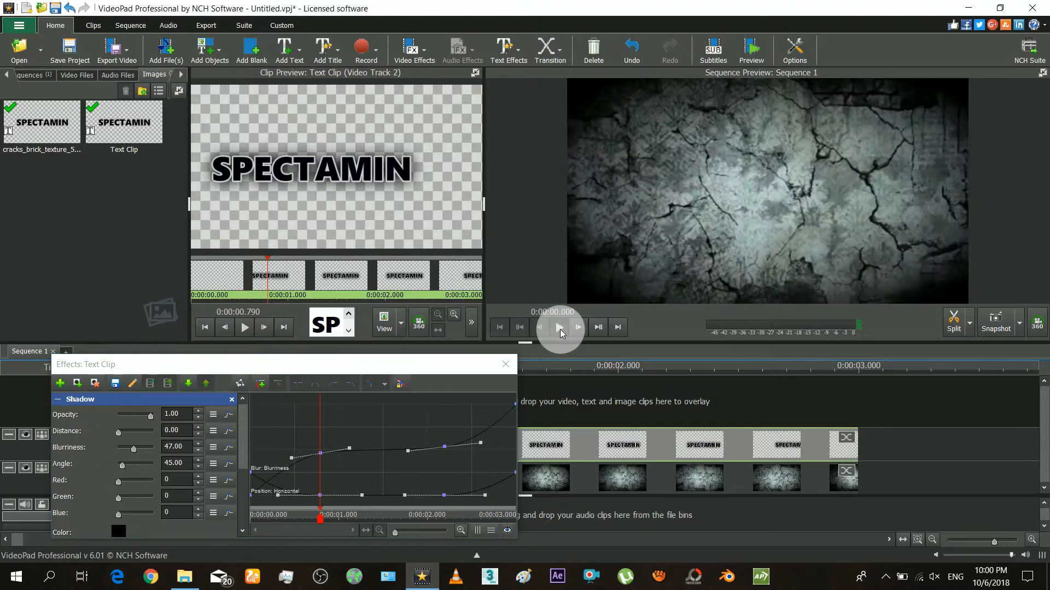
{"action": "left_click", "coordinate": [559, 327]}
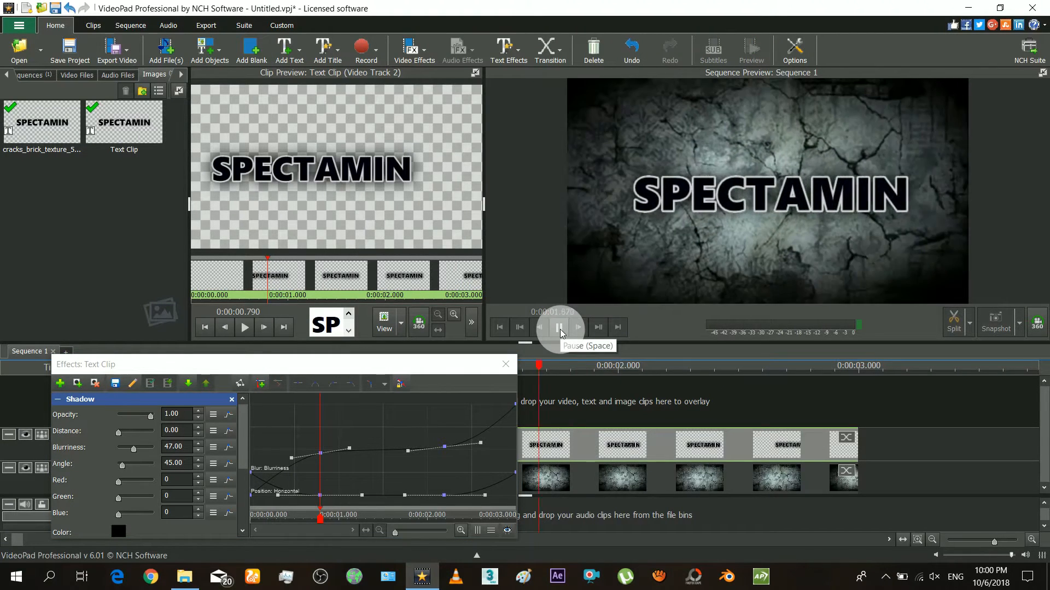
{"action": "left_click", "coordinate": [559, 327]}
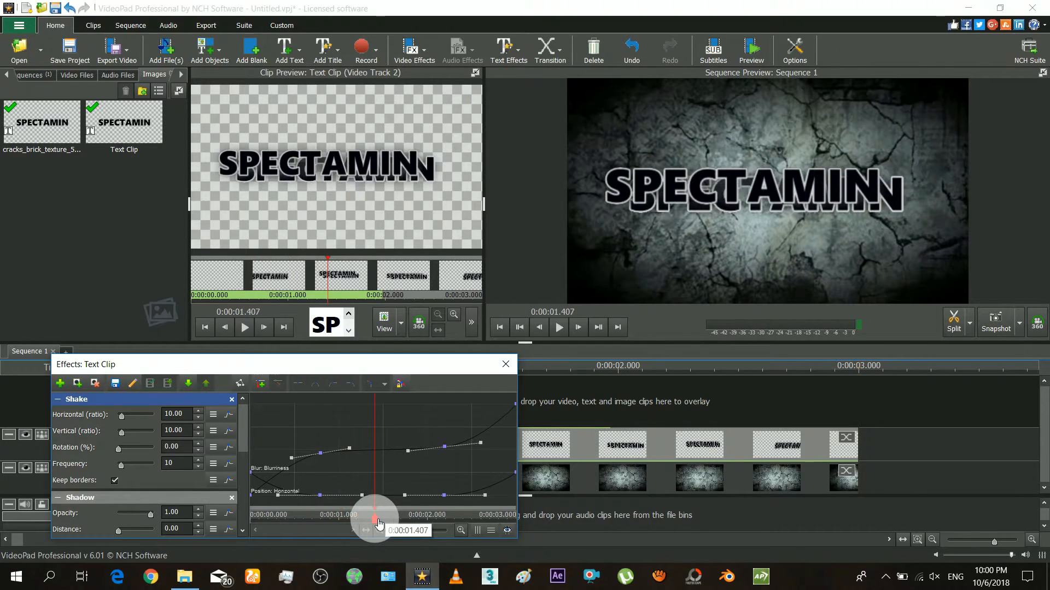
Add the Shake effect with Keep borders off and keyframe its ratios and frequency
{"action": "left_click", "coordinate": [115, 481]}
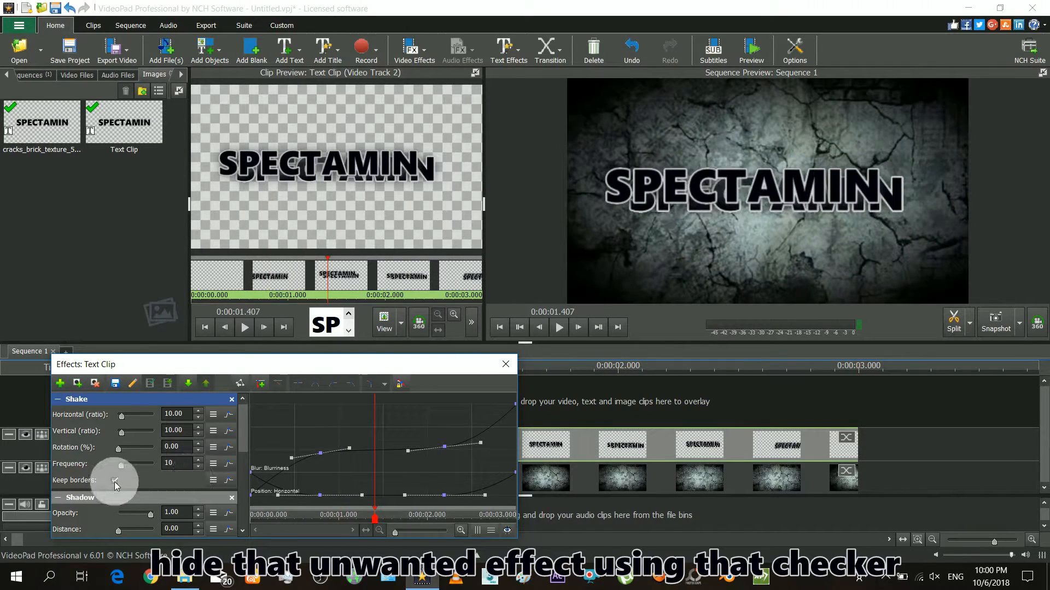
{"action": "left_click", "coordinate": [115, 481]}
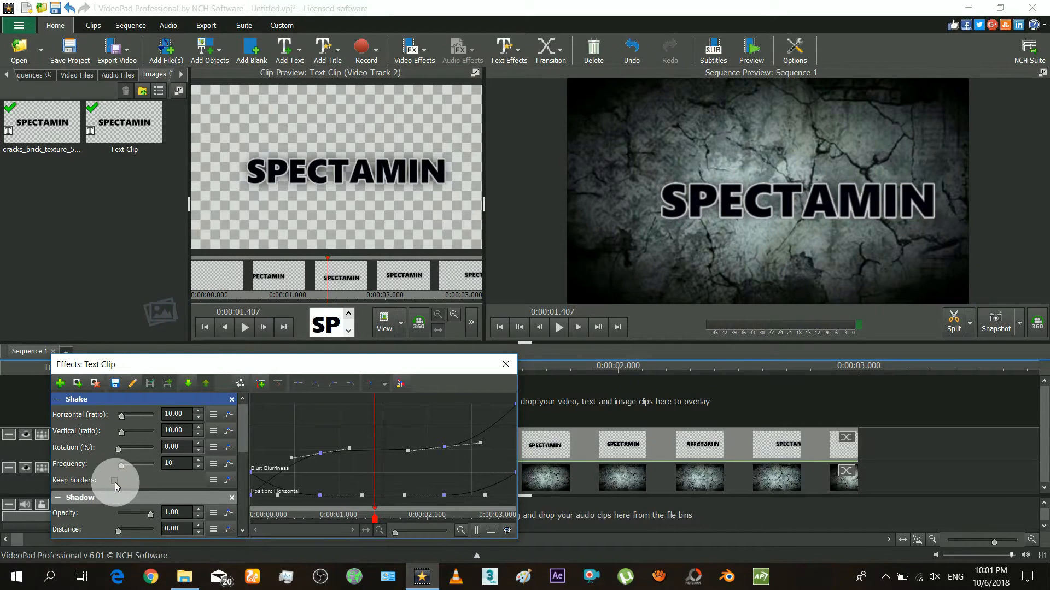
{"action": "left_click", "coordinate": [188, 383]}
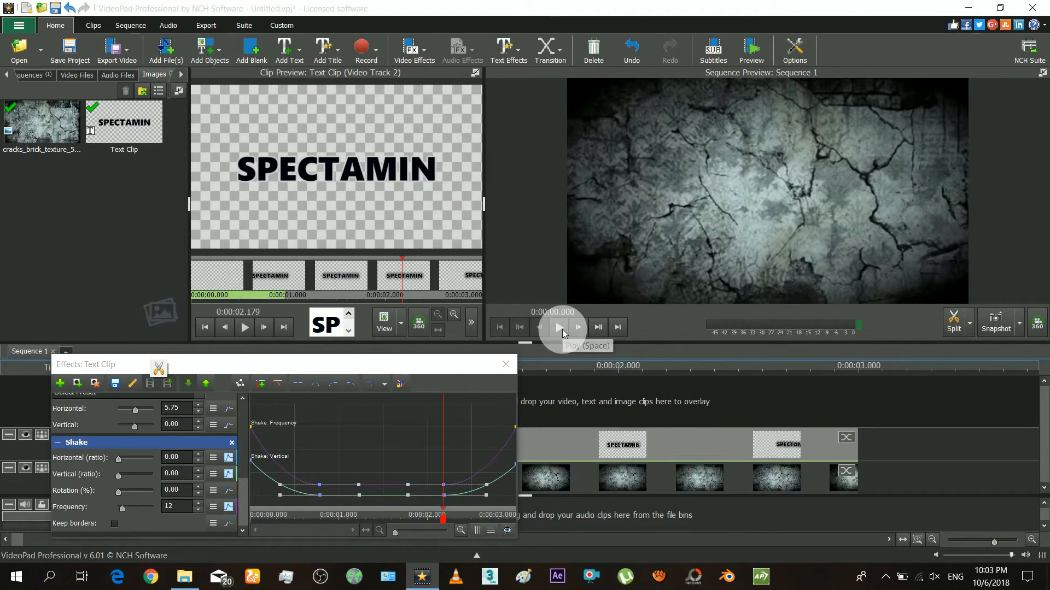
Preview the shaking title from the start and pause playback
{"action": "left_click", "coordinate": [556, 327]}
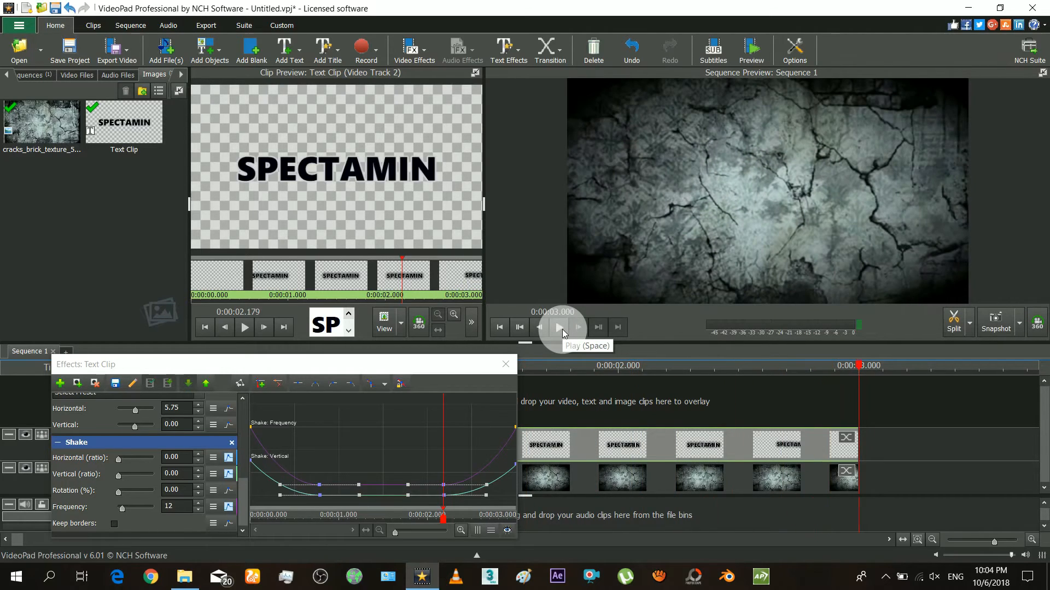
{"action": "left_click", "coordinate": [558, 327]}
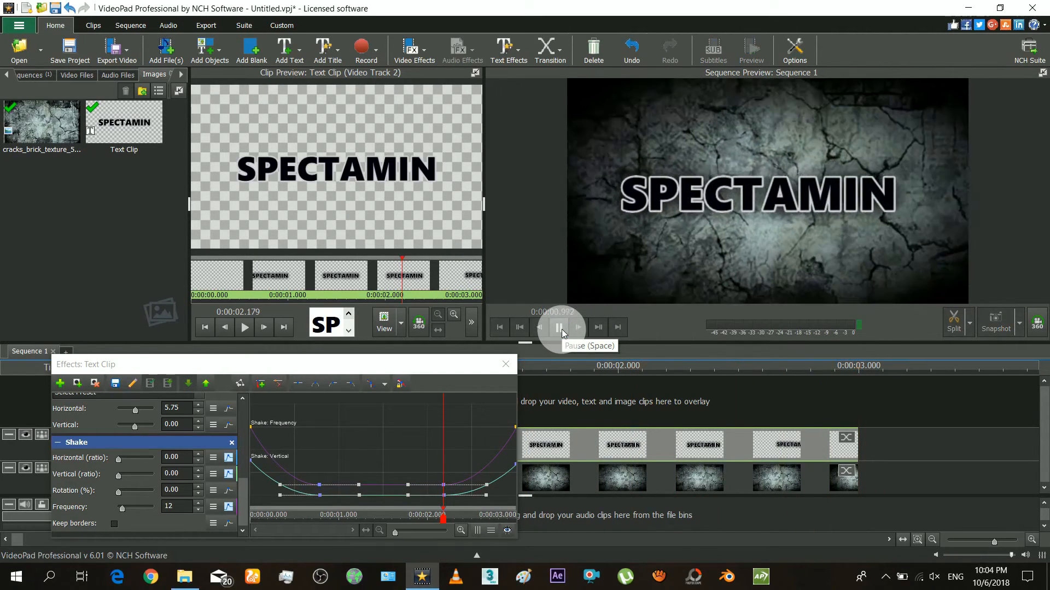
{"action": "left_click", "coordinate": [557, 327]}
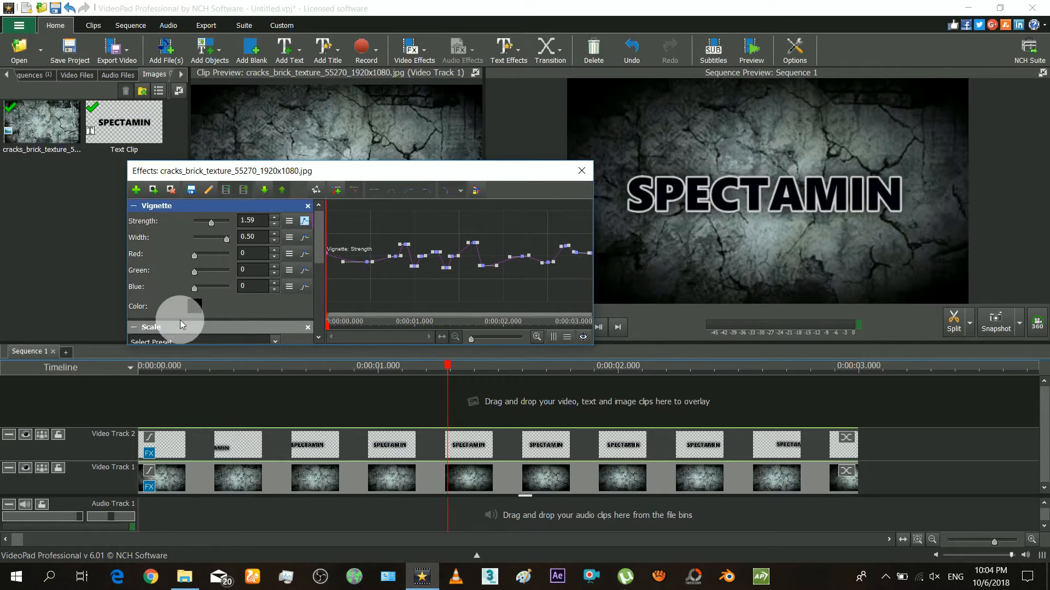
Set the vignette colour to hex 000012, then darken it to 00000a
{"action": "left_click", "coordinate": [197, 306]}
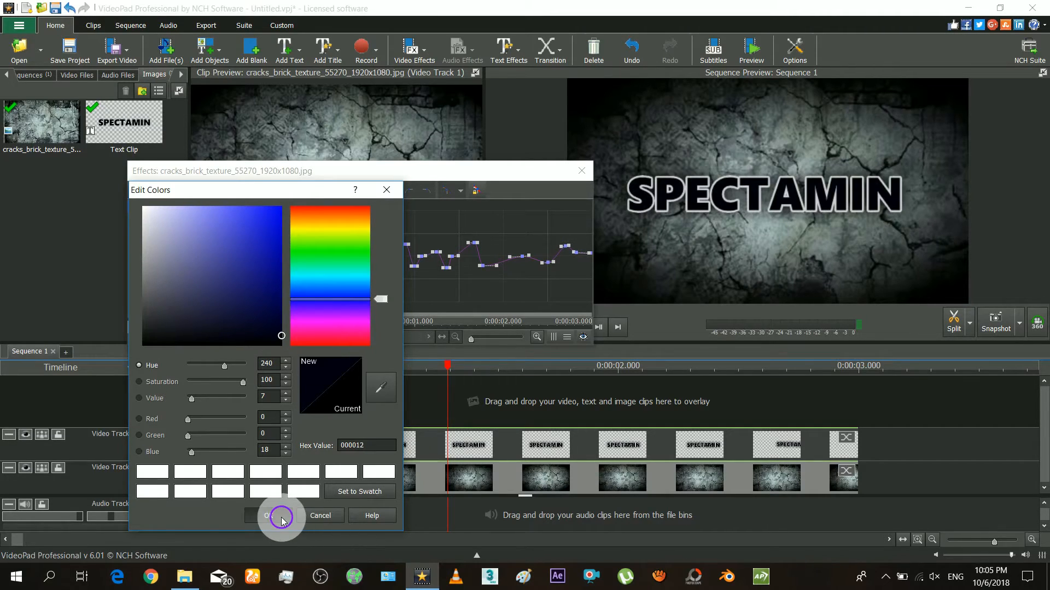
{"action": "left_click", "coordinate": [267, 515]}
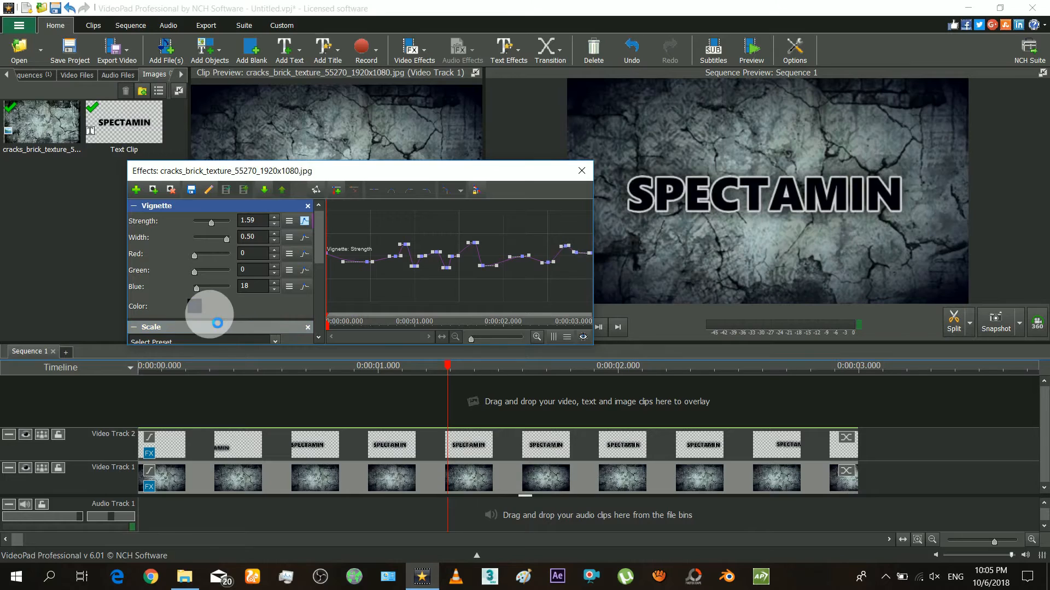
{"action": "left_click", "coordinate": [208, 306]}
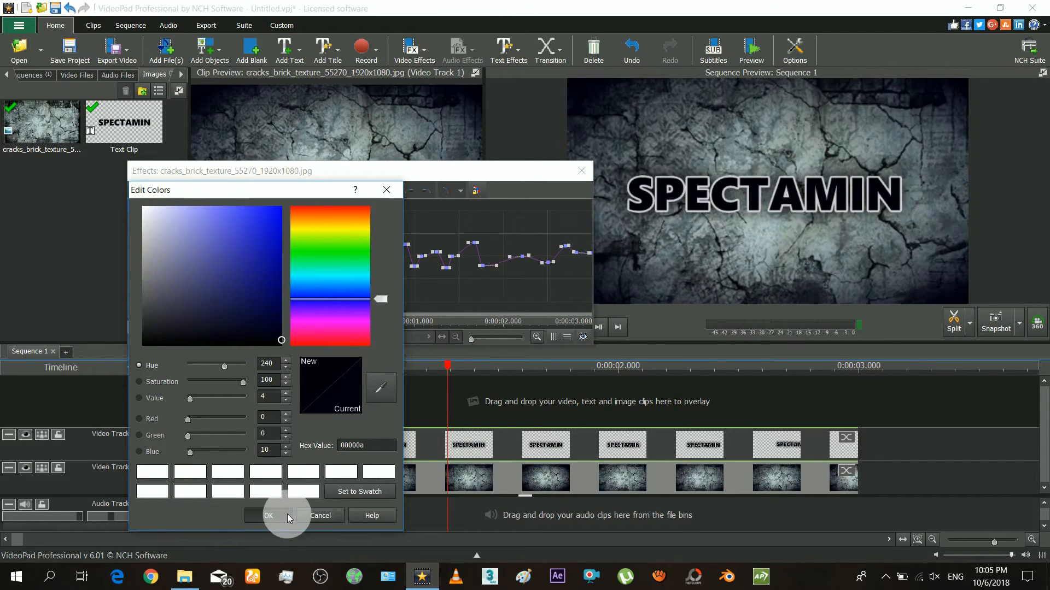
{"action": "left_click", "coordinate": [268, 515]}
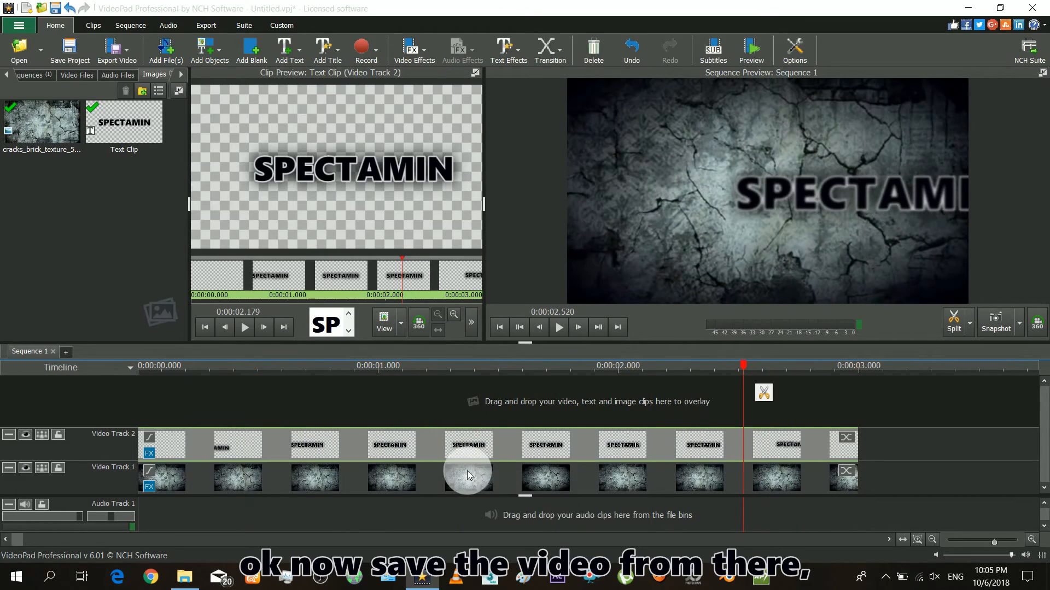
Choose Export Video as a video file and select the export file name field
{"action": "left_click", "coordinate": [117, 51]}
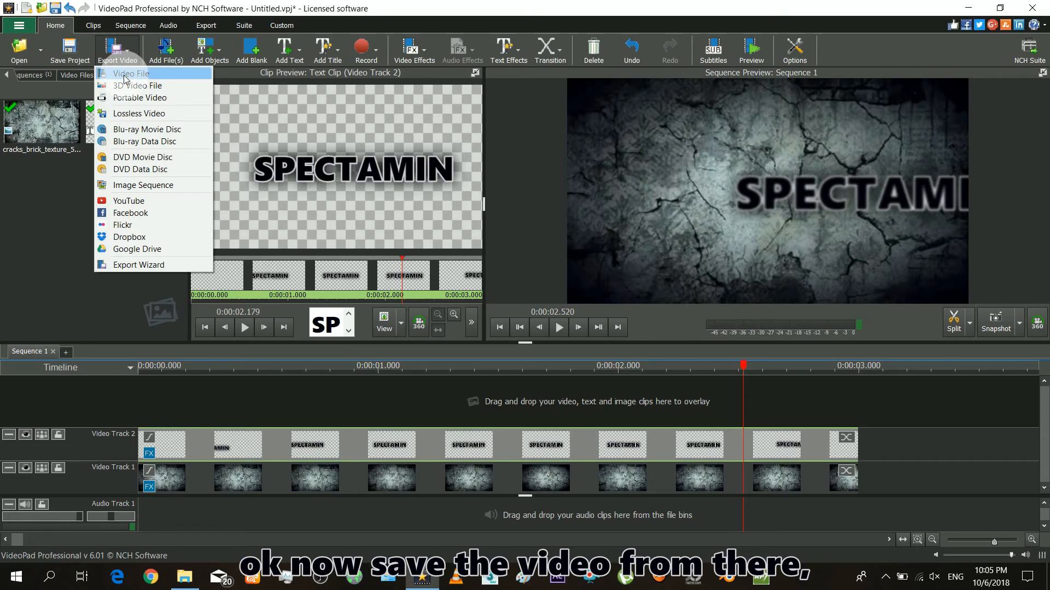
{"action": "left_click", "coordinate": [131, 73]}
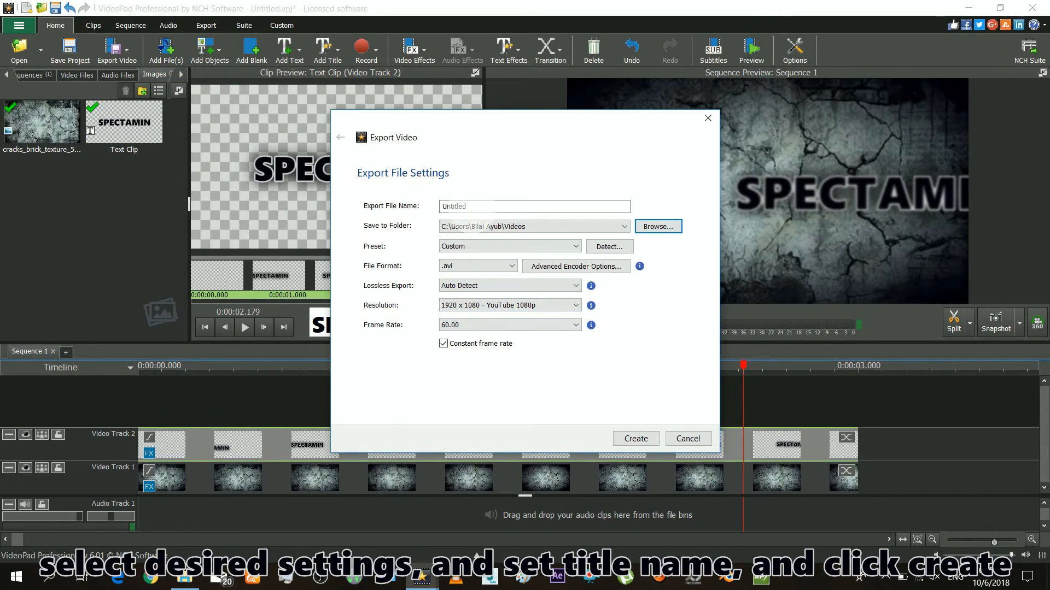
{"action": "left_click", "coordinate": [534, 206]}
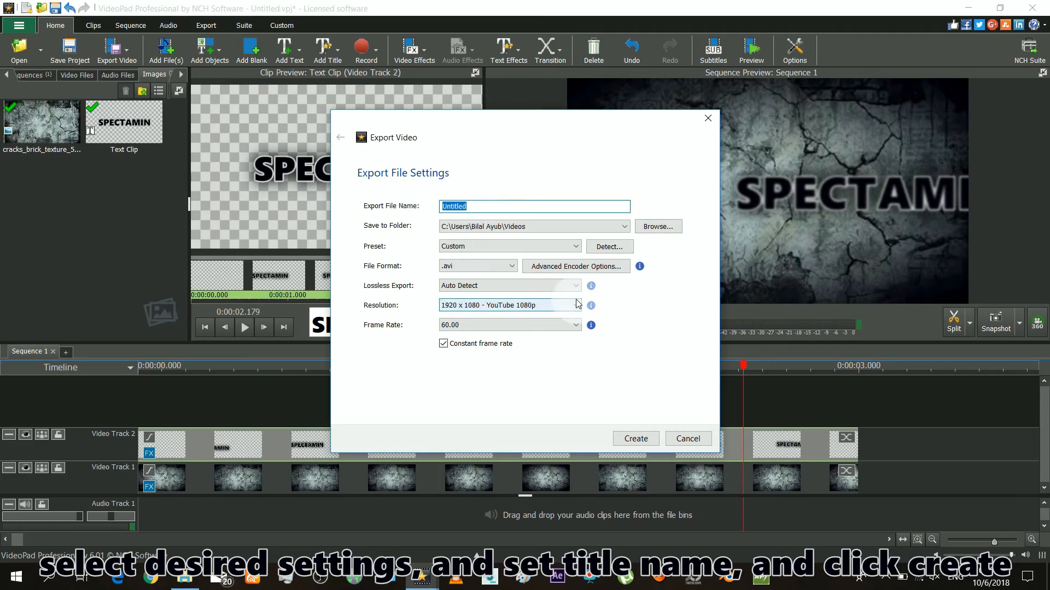